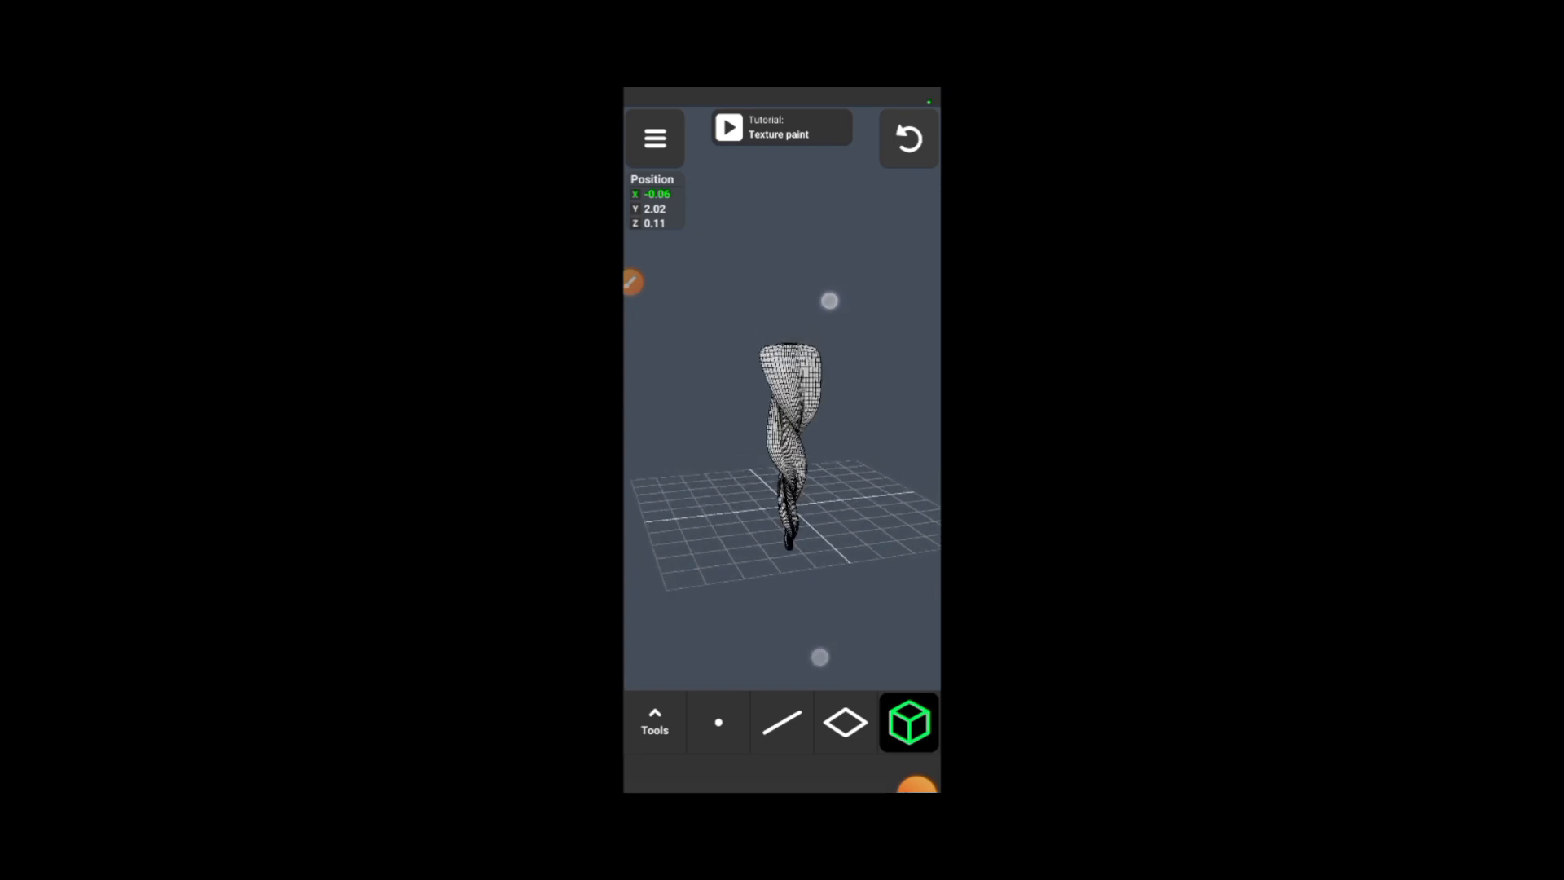
Step: Select the twisted blade and switch it into Texture paint mode, turning it green
click(907, 722)
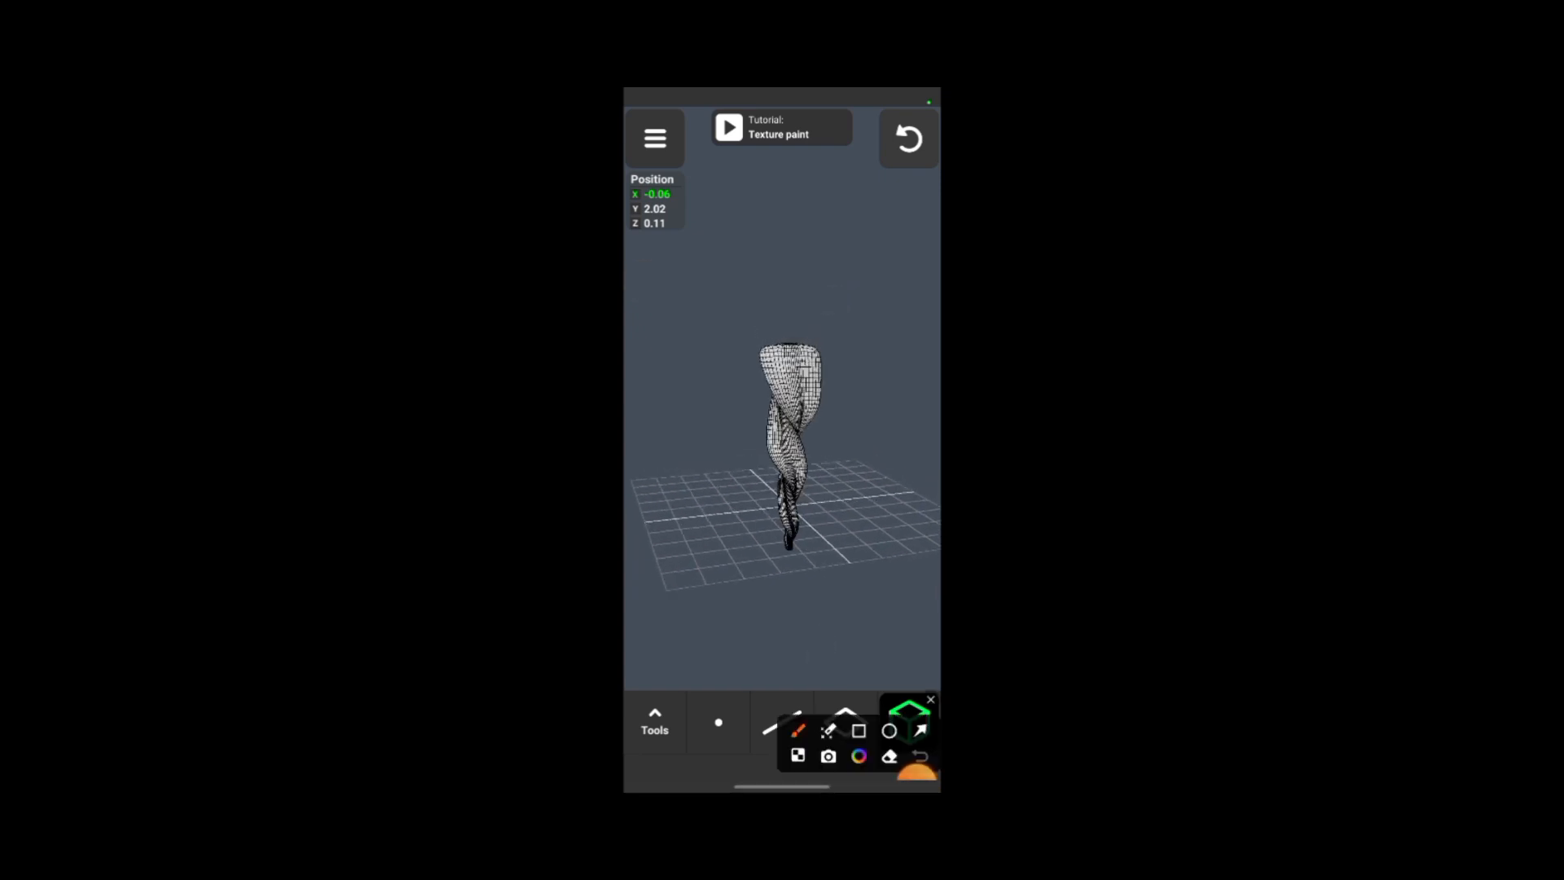
mouse_move(691, 180)
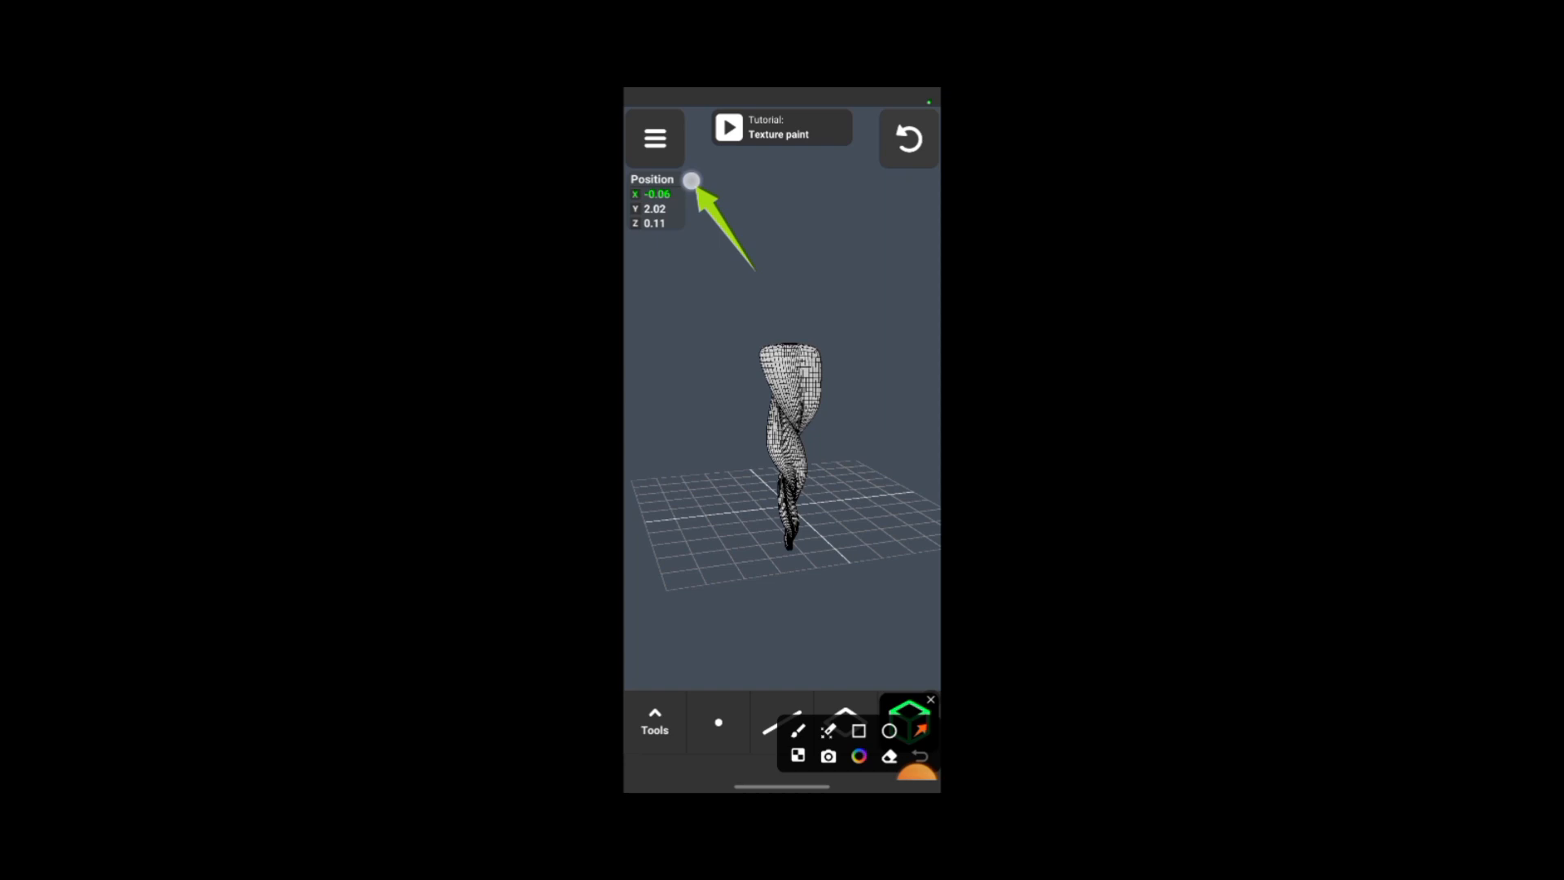
click(908, 721)
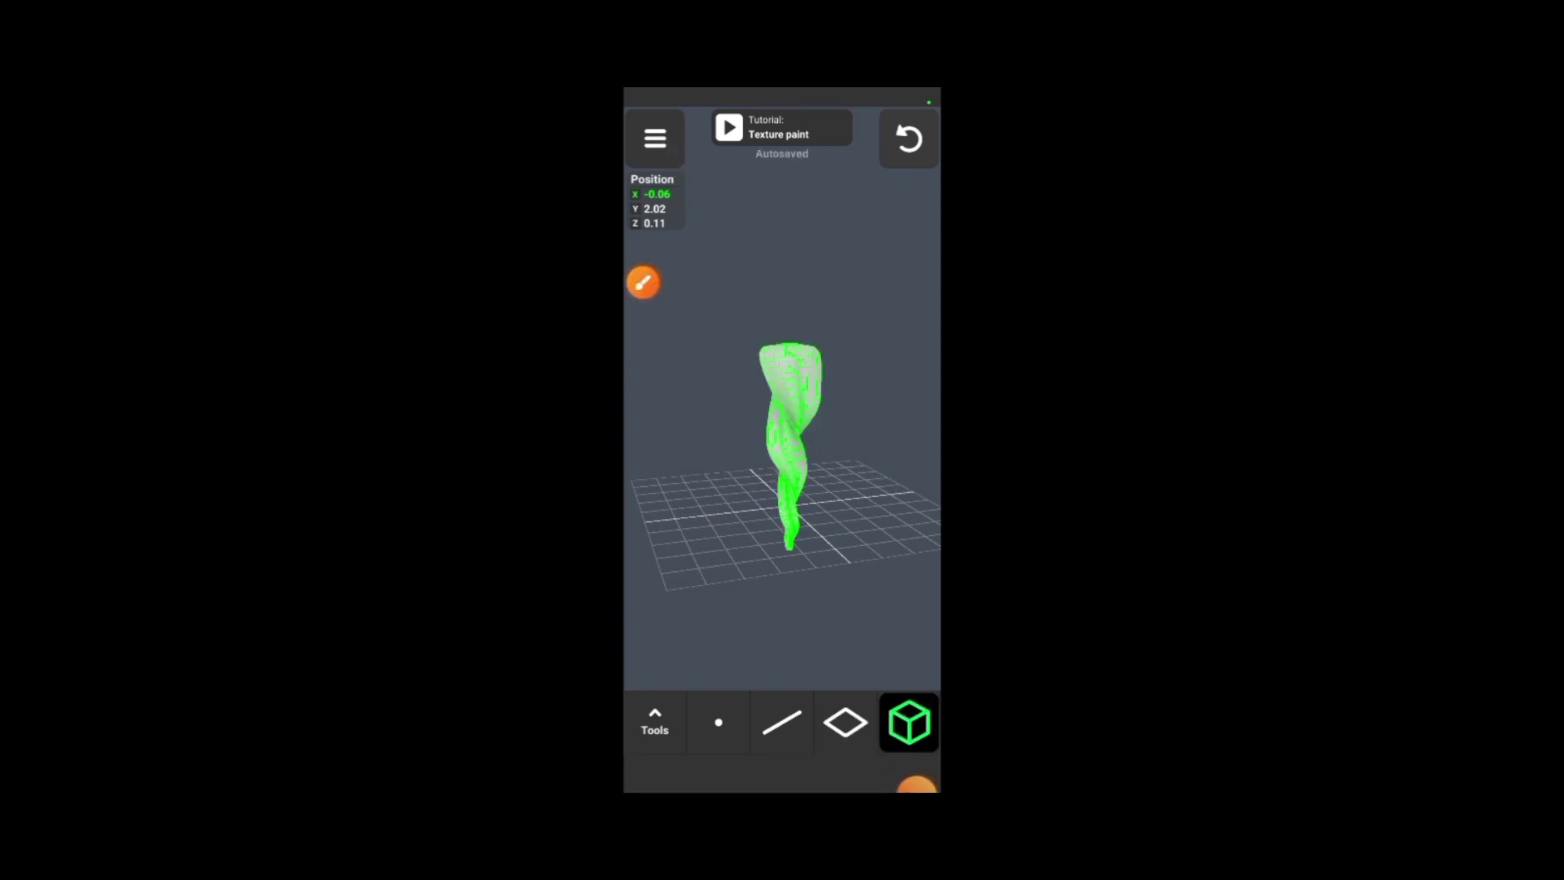
click(655, 137)
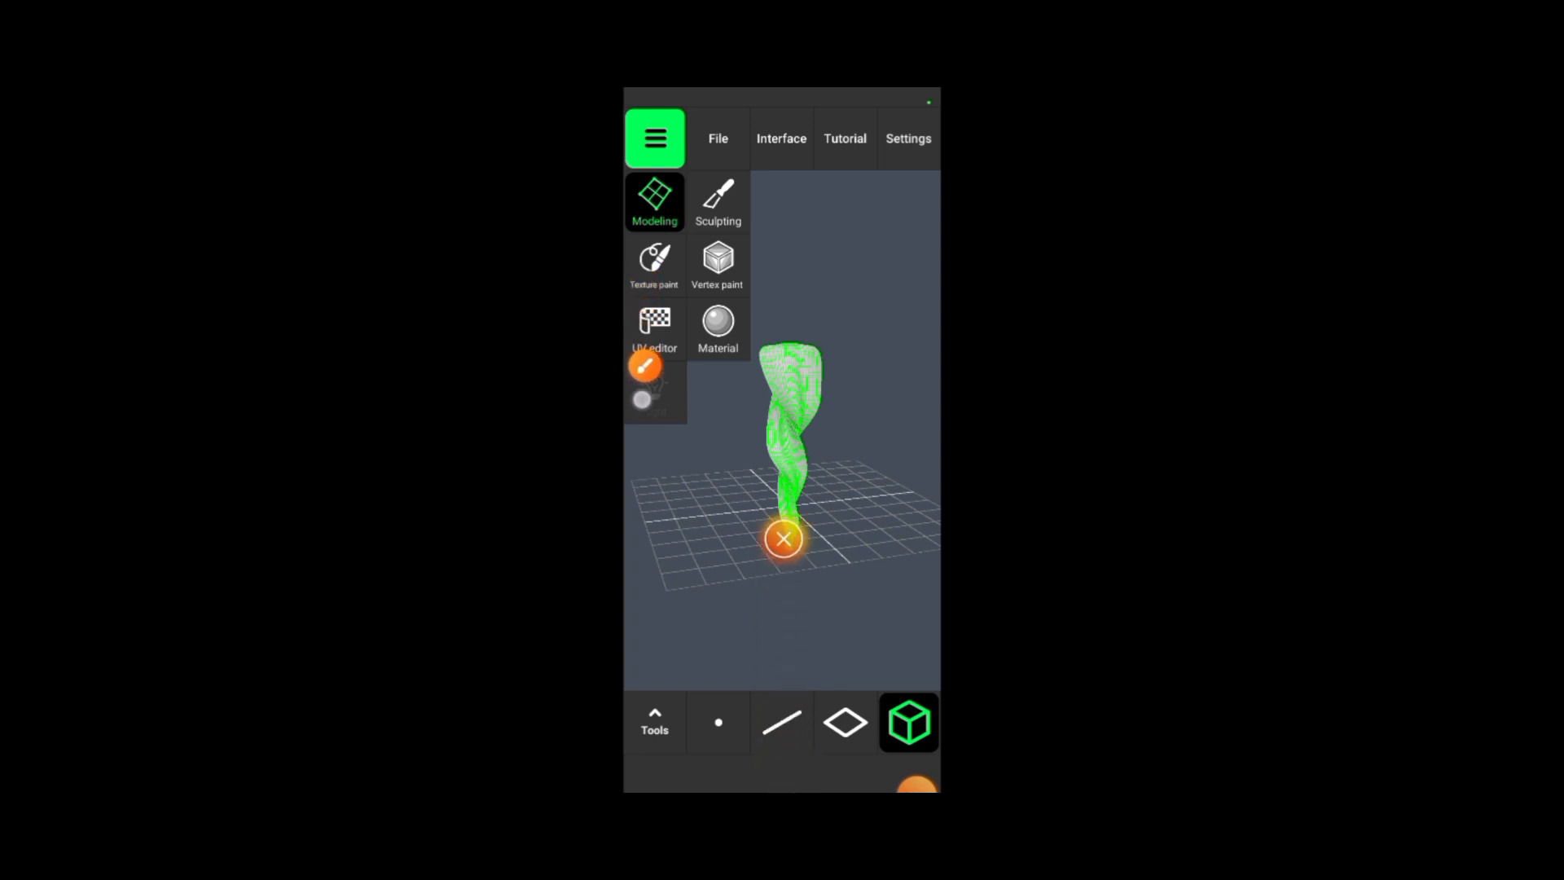
click(906, 722)
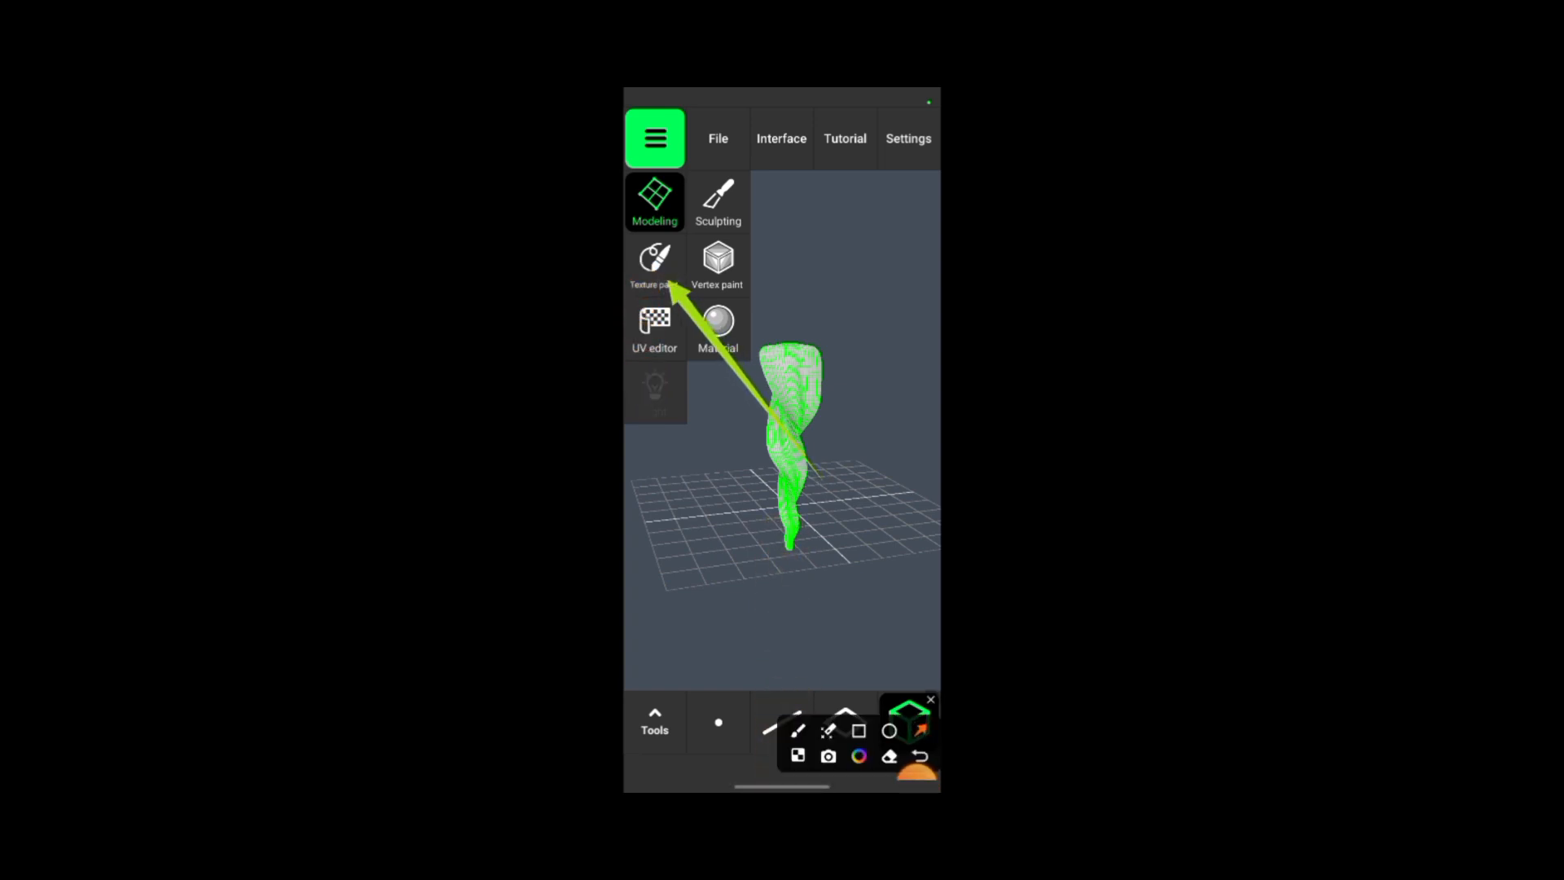
click(655, 262)
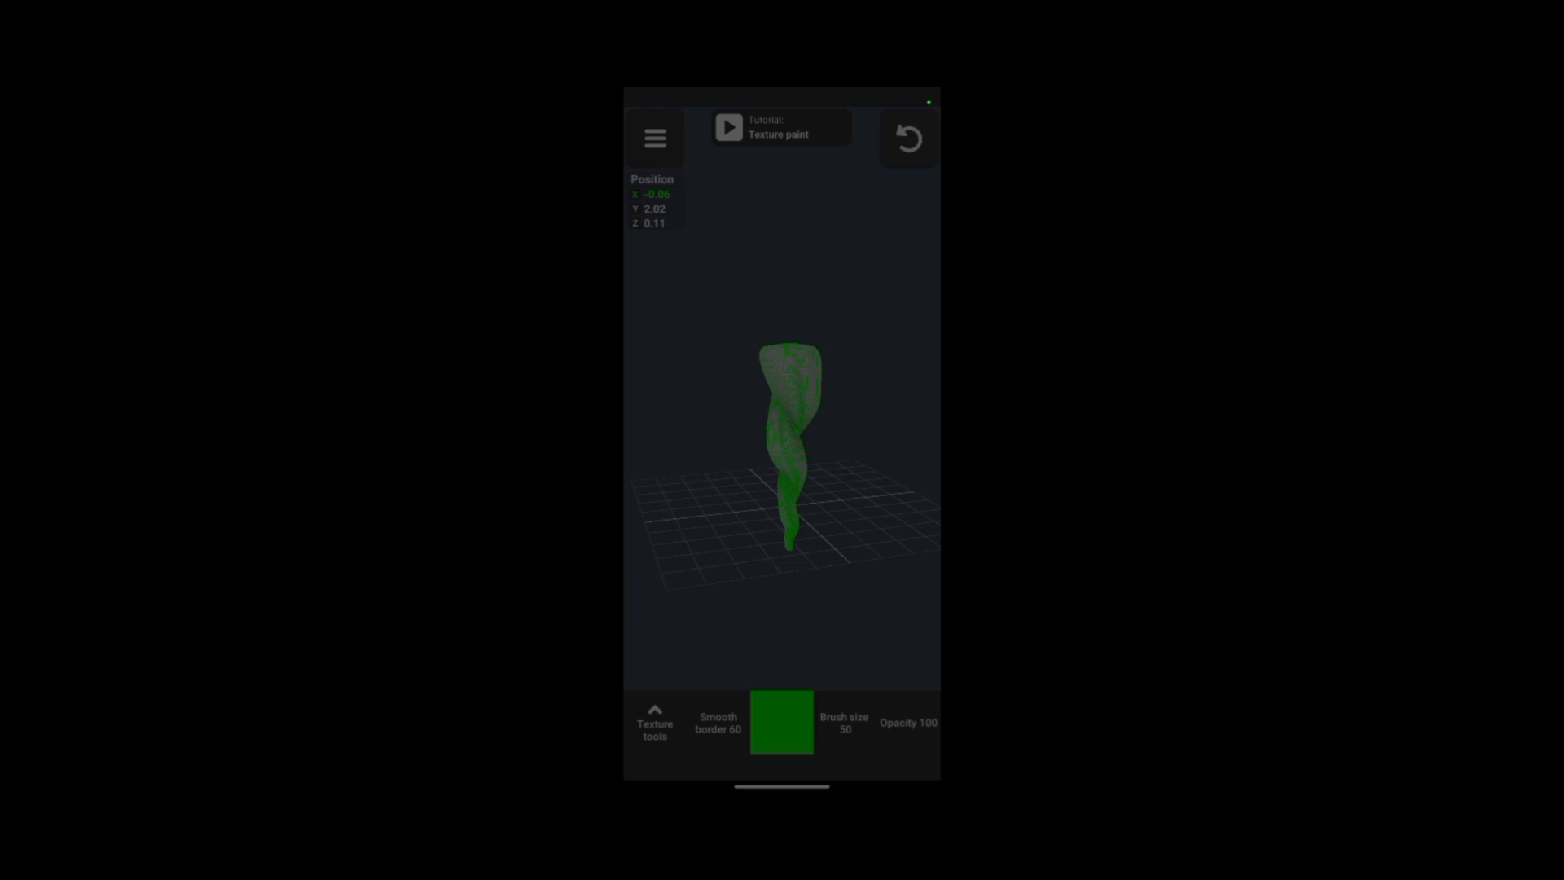
Step: Paint the blade with the dark brown texture and return to Modeling mode
click(780, 722)
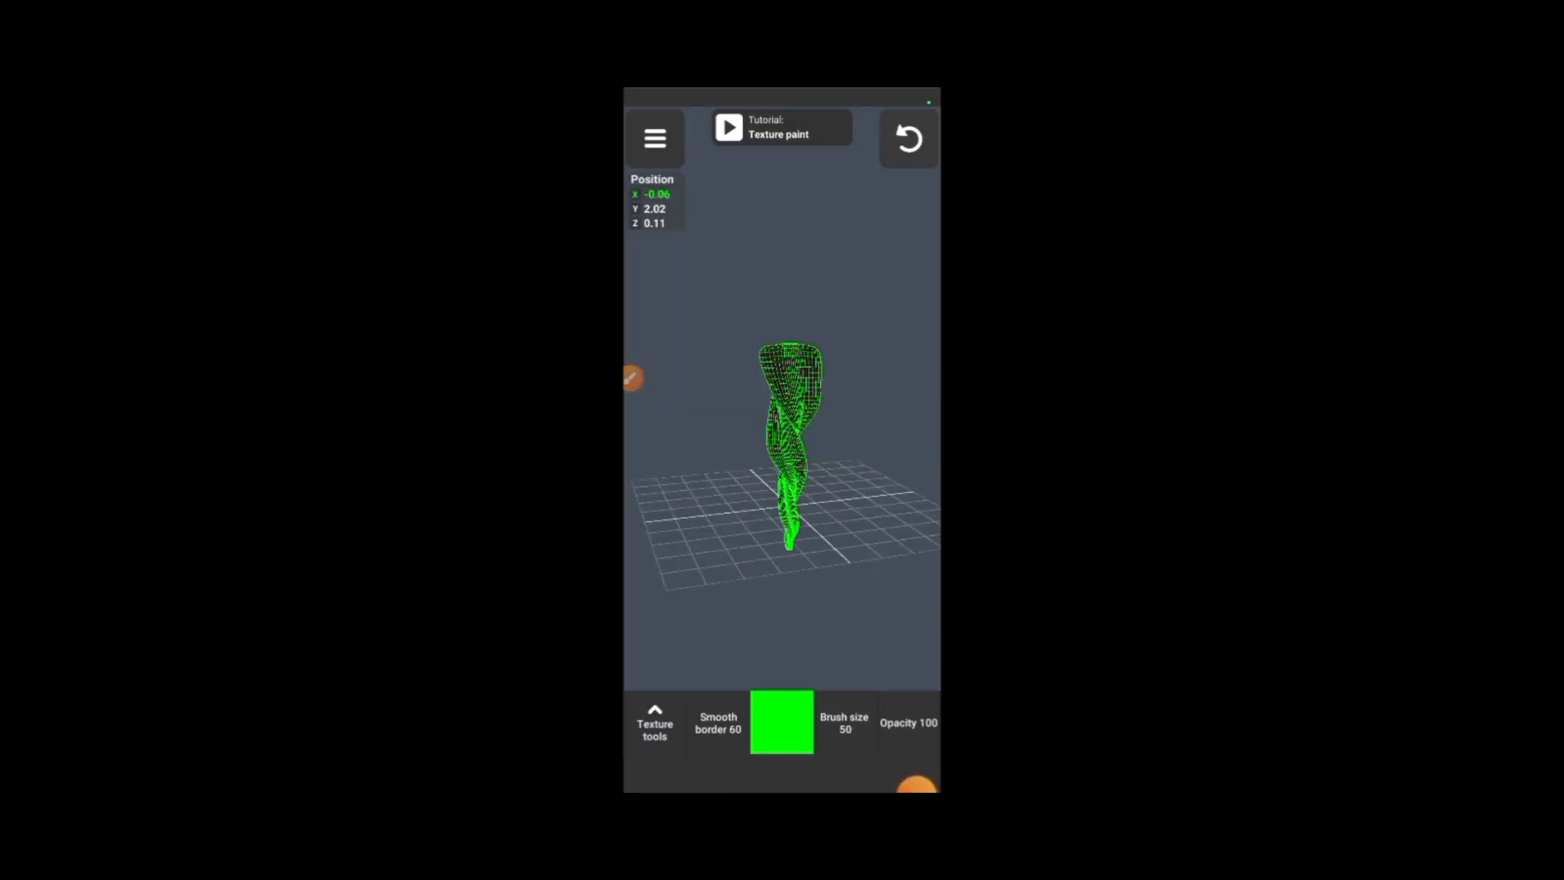
click(655, 137)
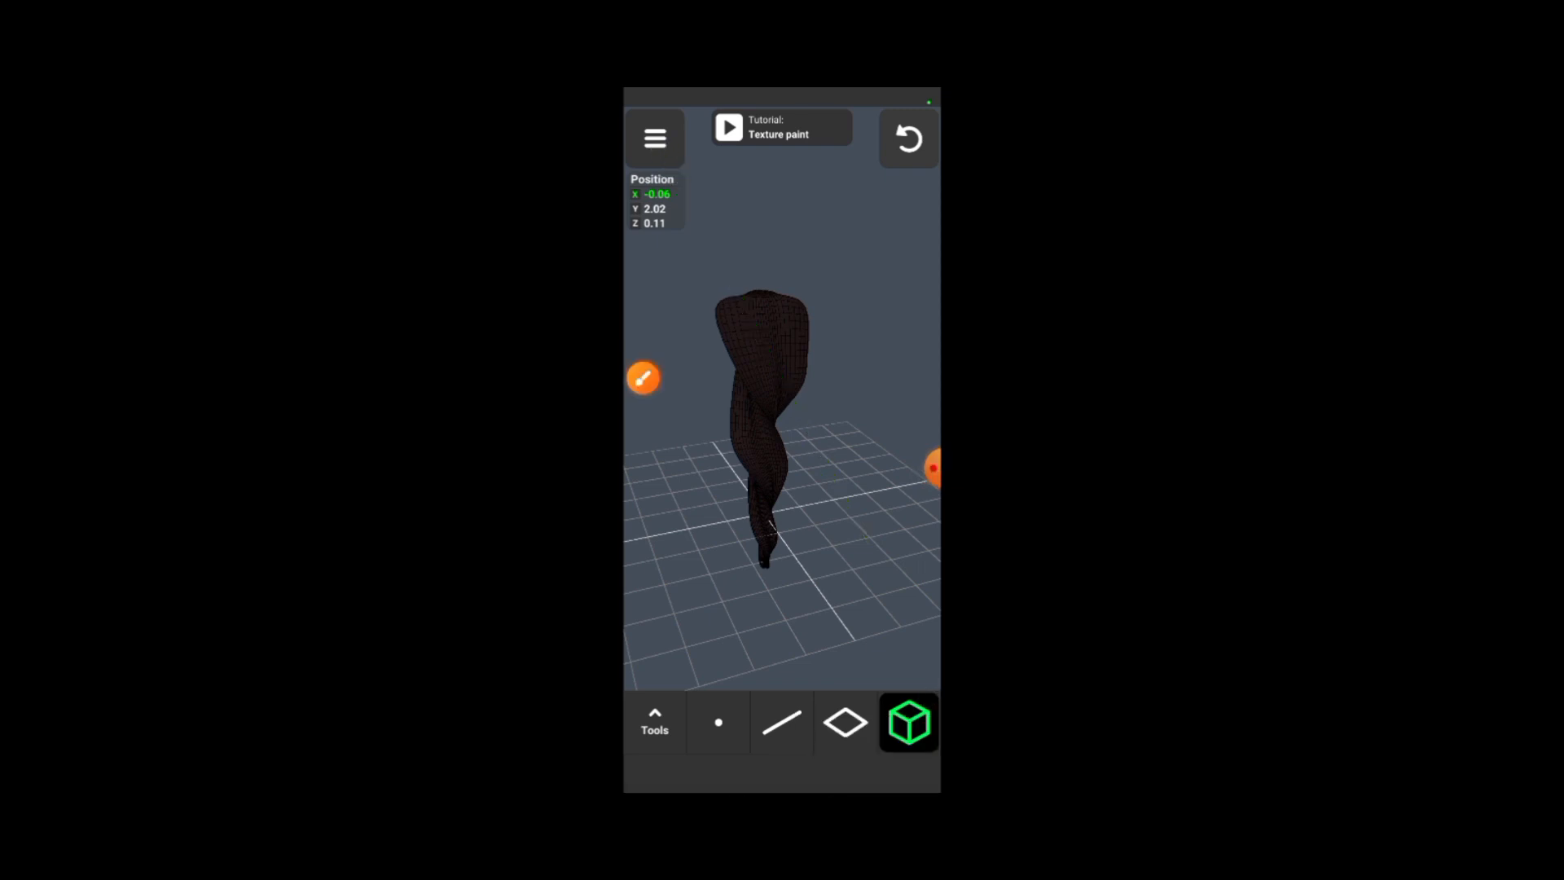
Step: Switch the blade into UV editor mode, which raises the rectangle-selection warning
click(654, 137)
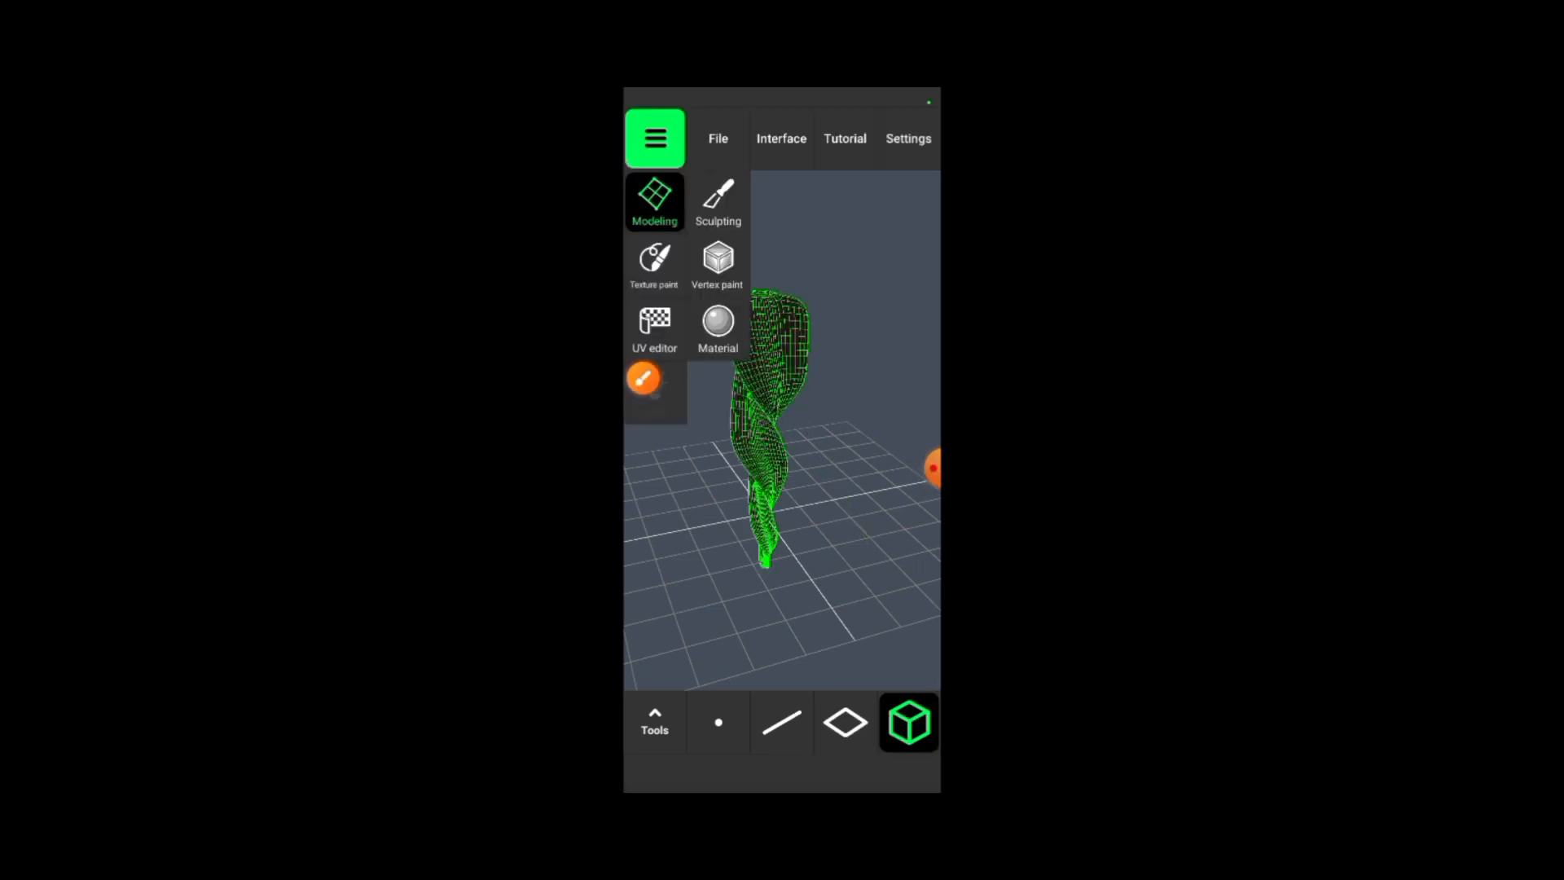
click(655, 137)
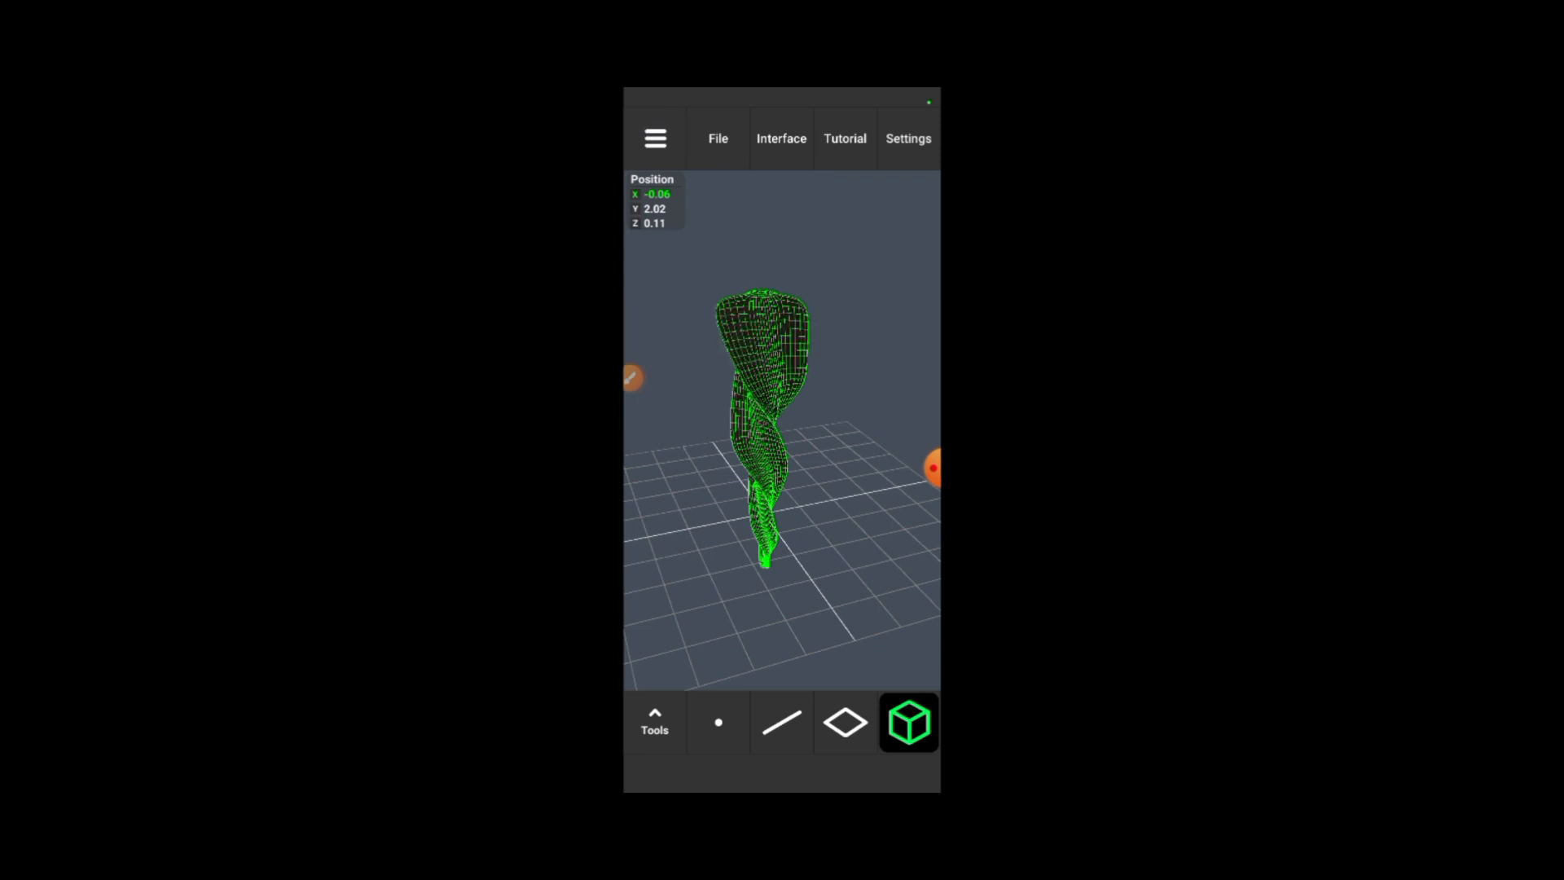
click(655, 137)
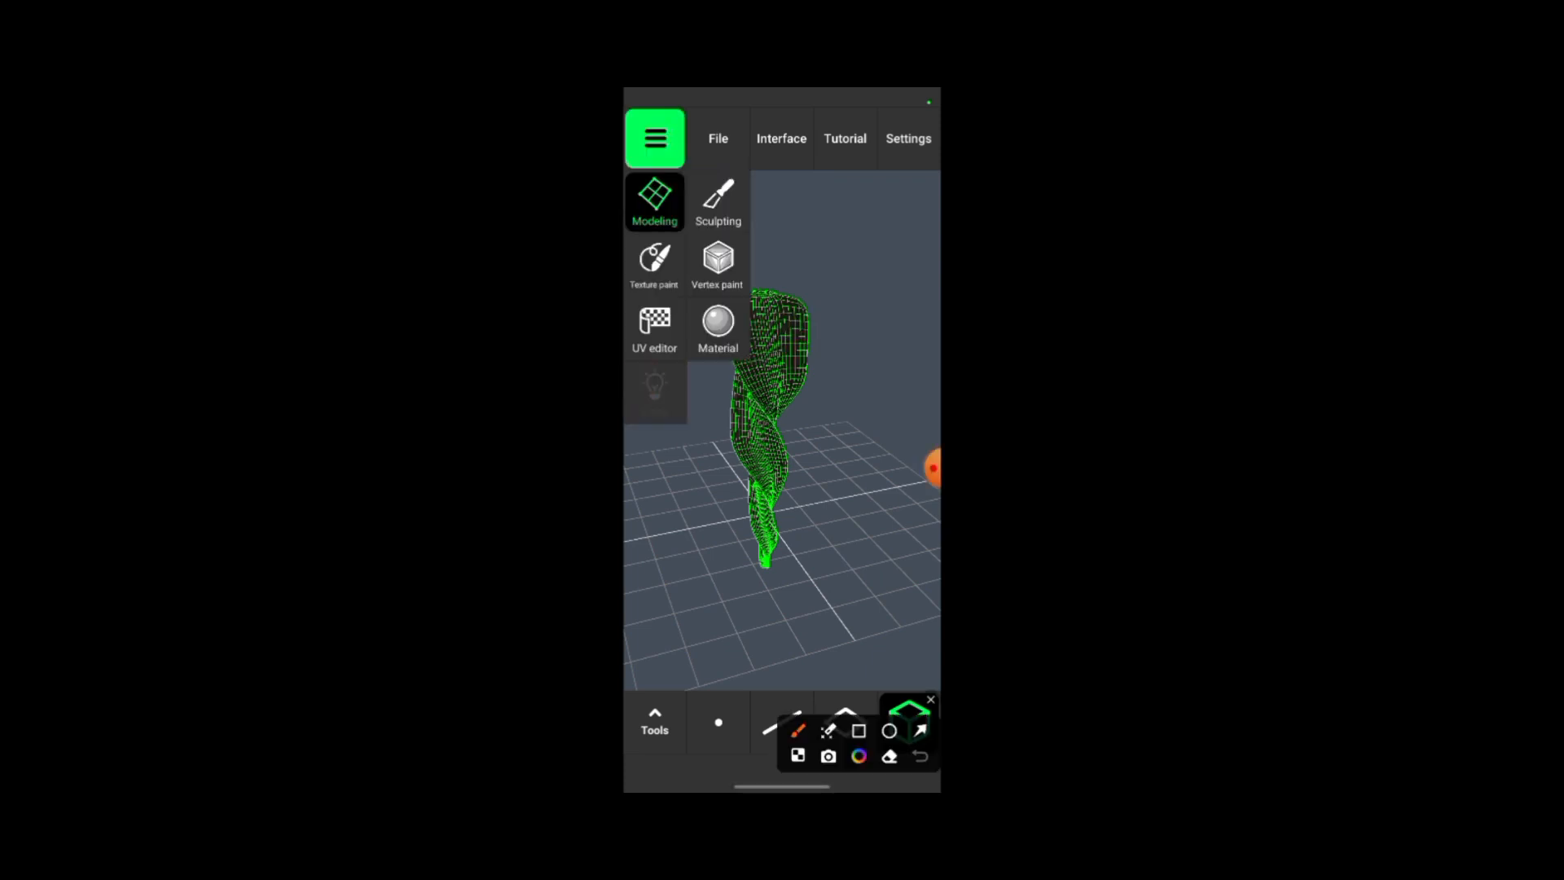
click(919, 729)
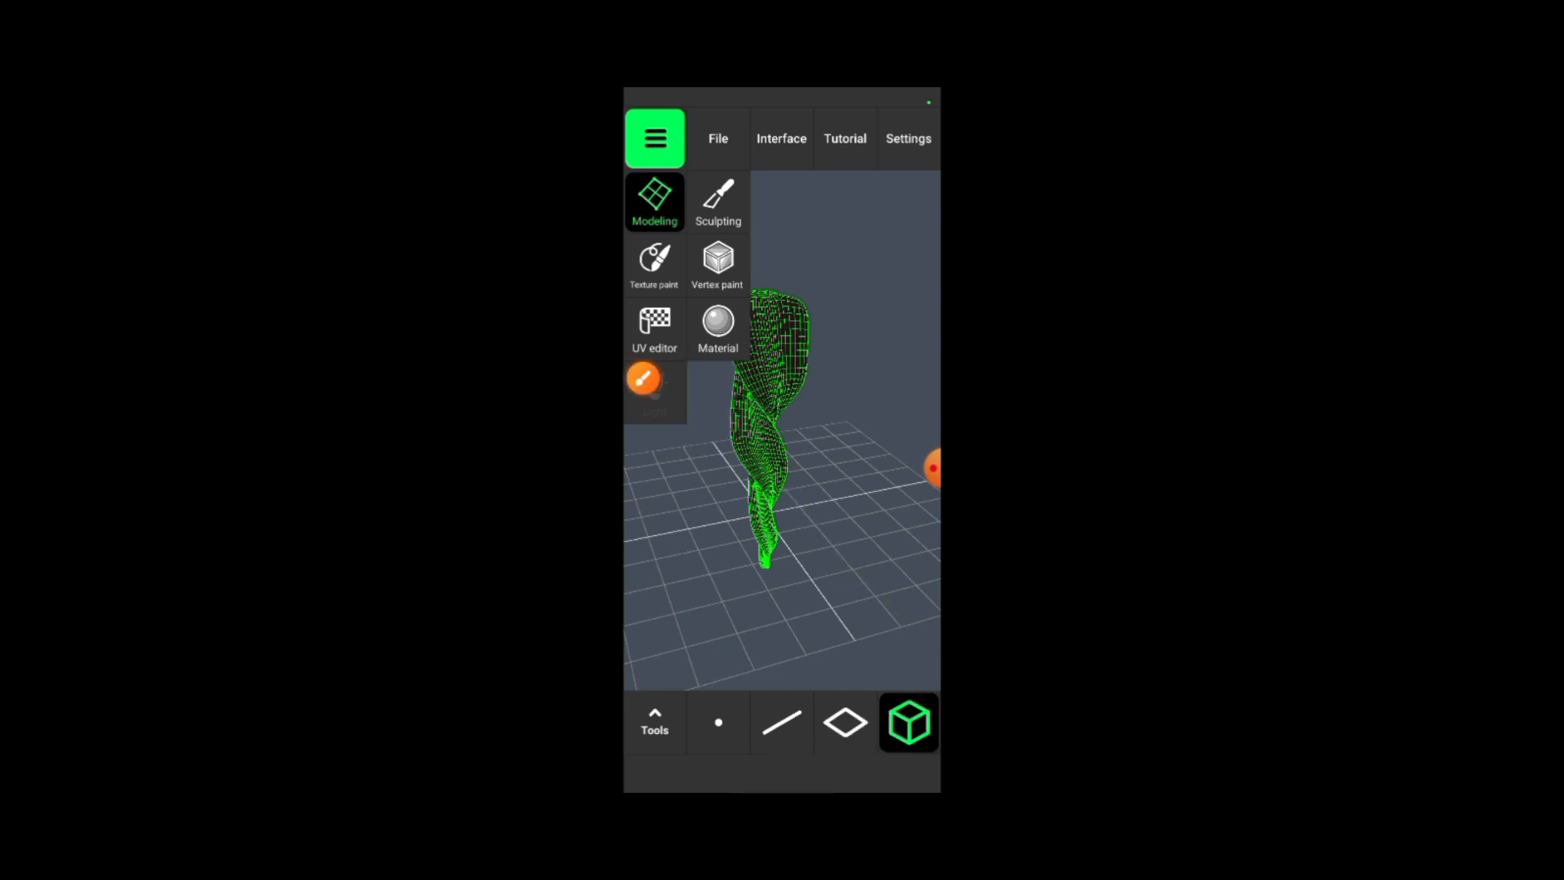
click(655, 329)
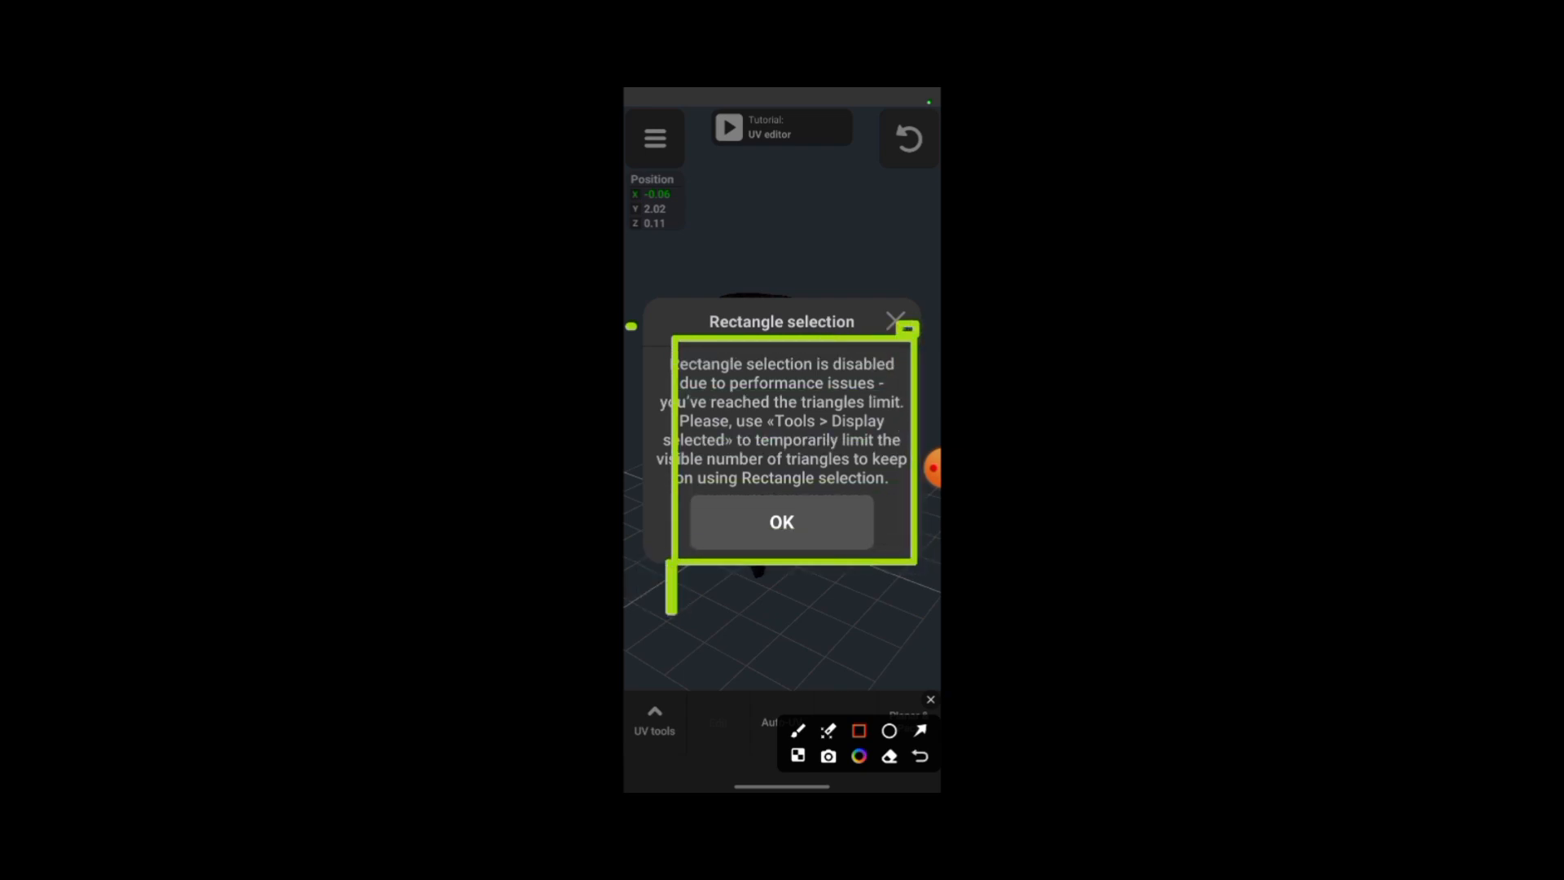
Step: Dismiss the warning, enable Planar align 90° and select the whole blade object
click(781, 521)
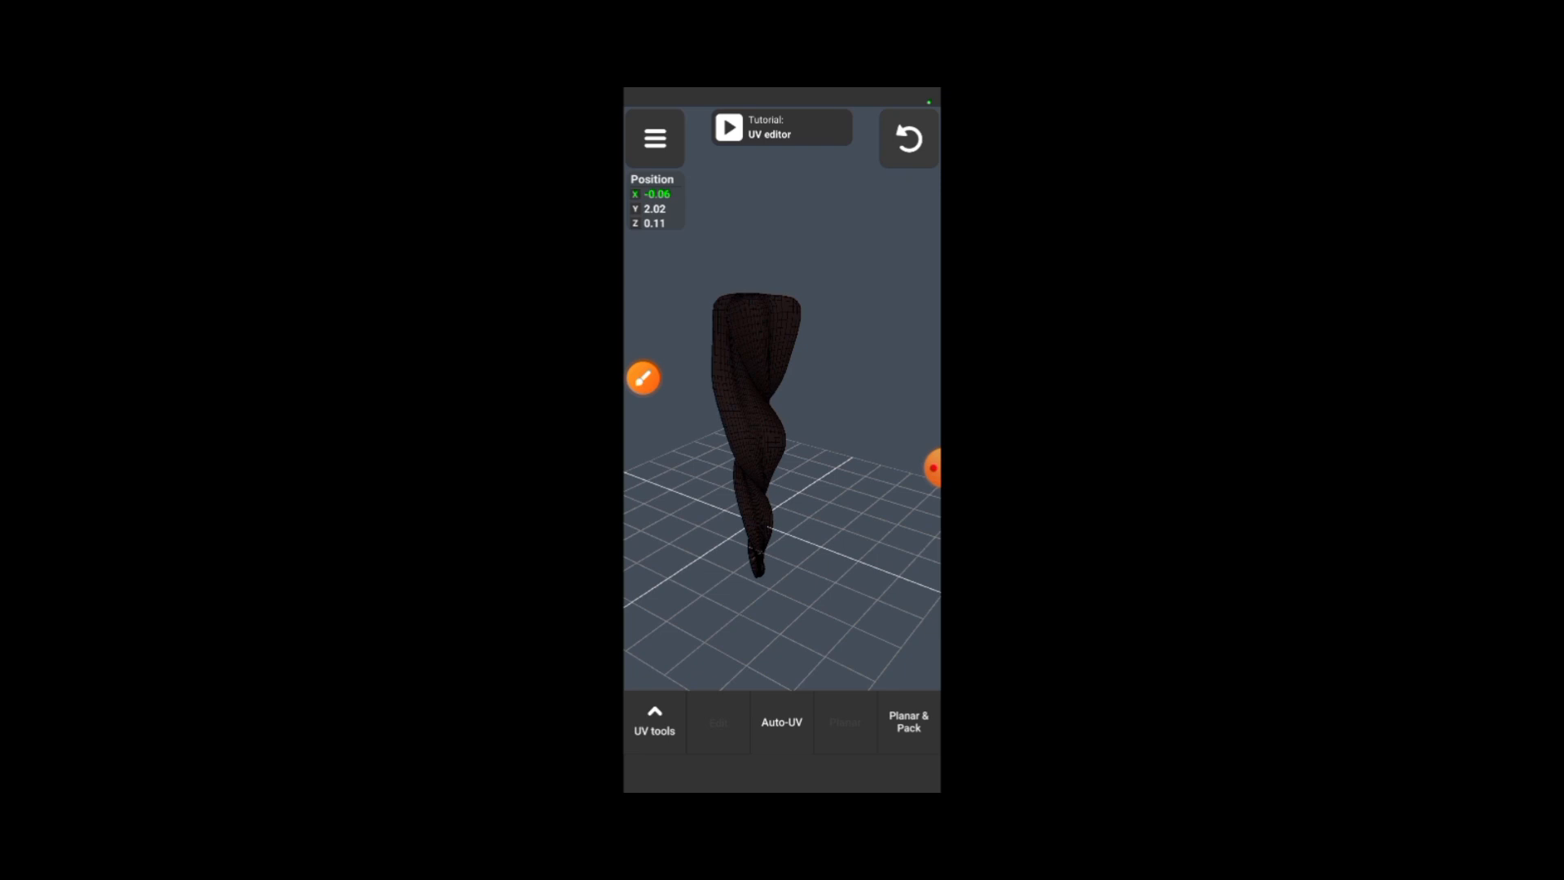
click(643, 377)
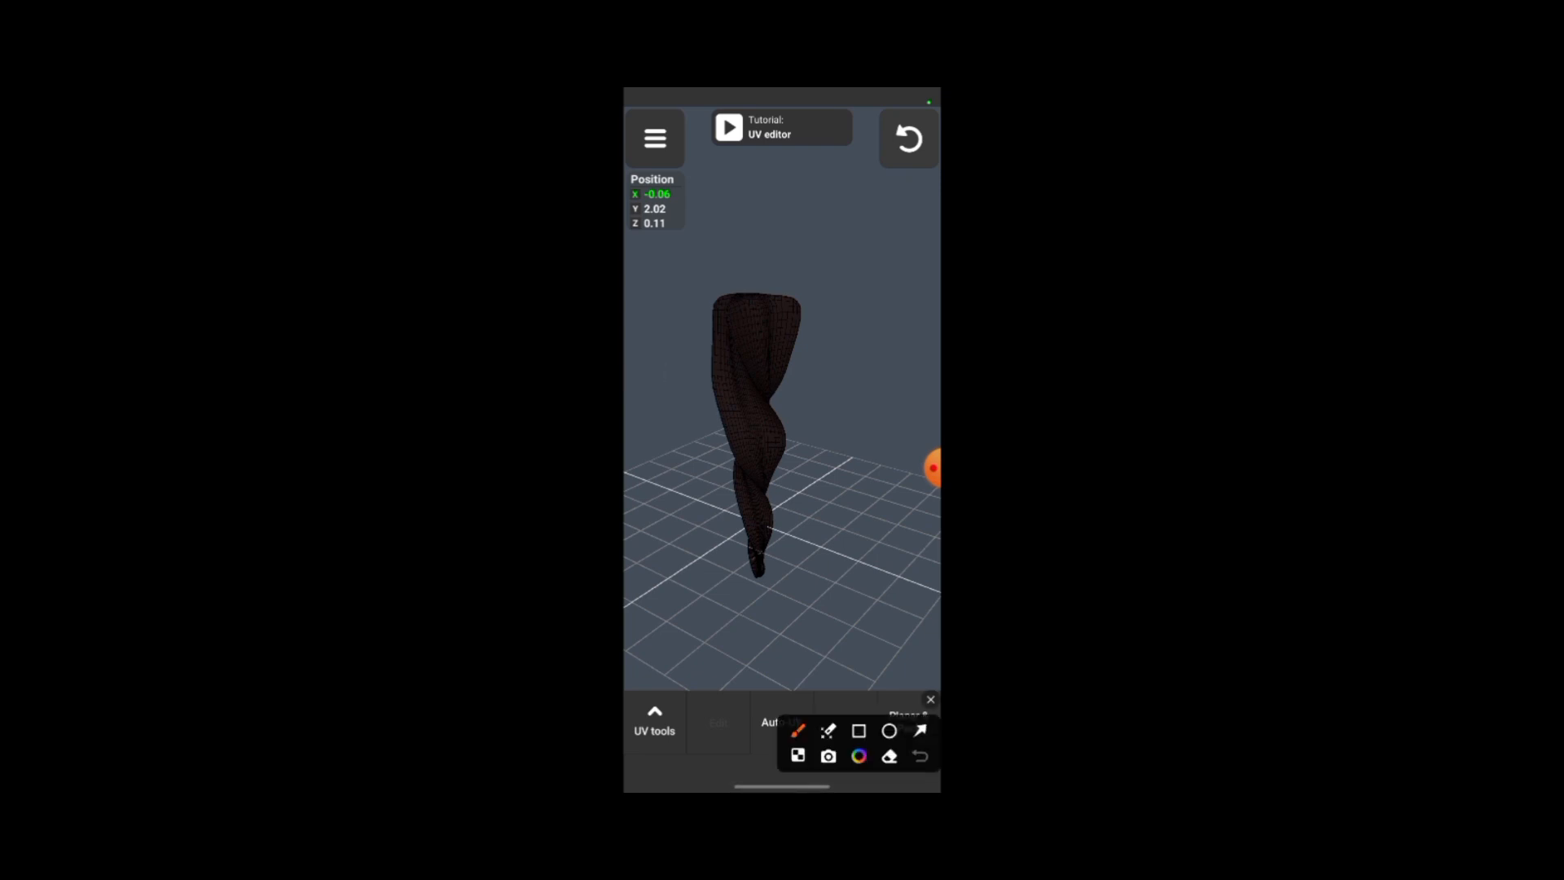
click(929, 699)
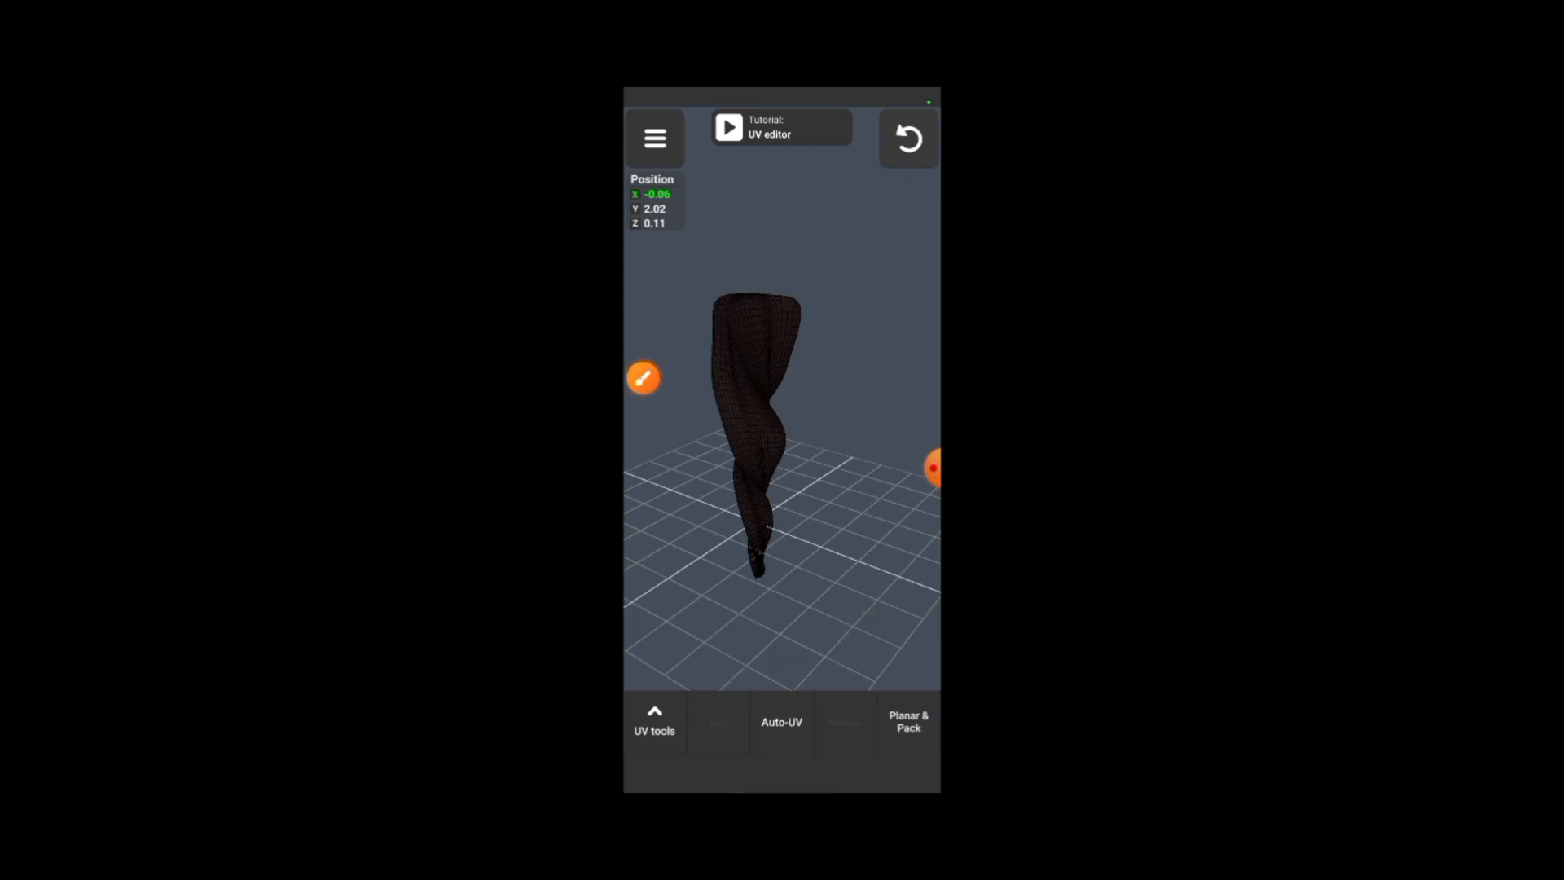
click(653, 721)
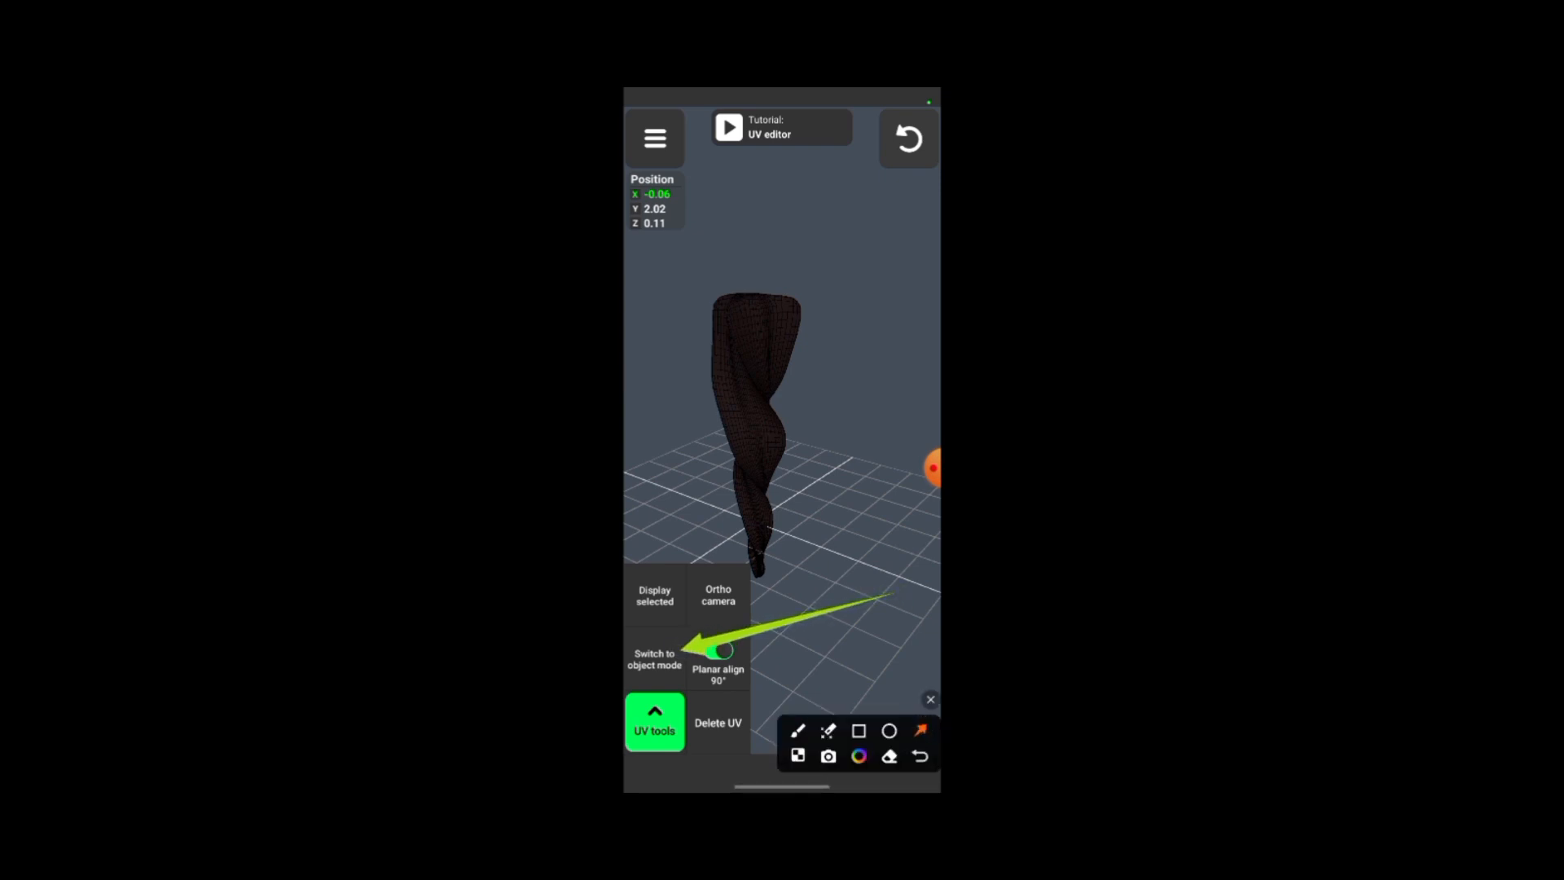
click(718, 650)
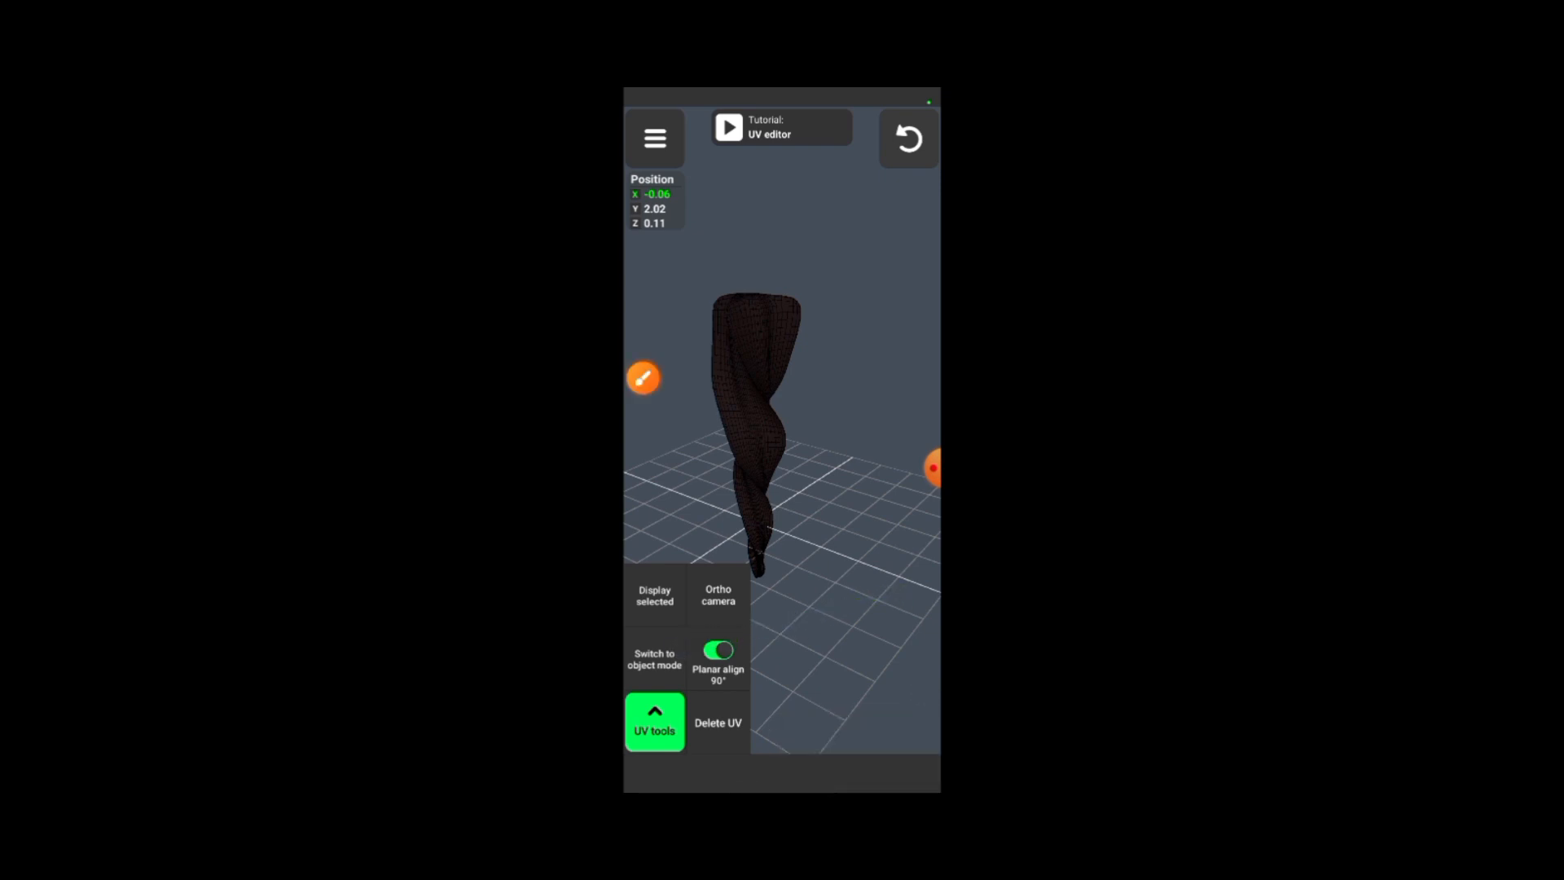
click(654, 722)
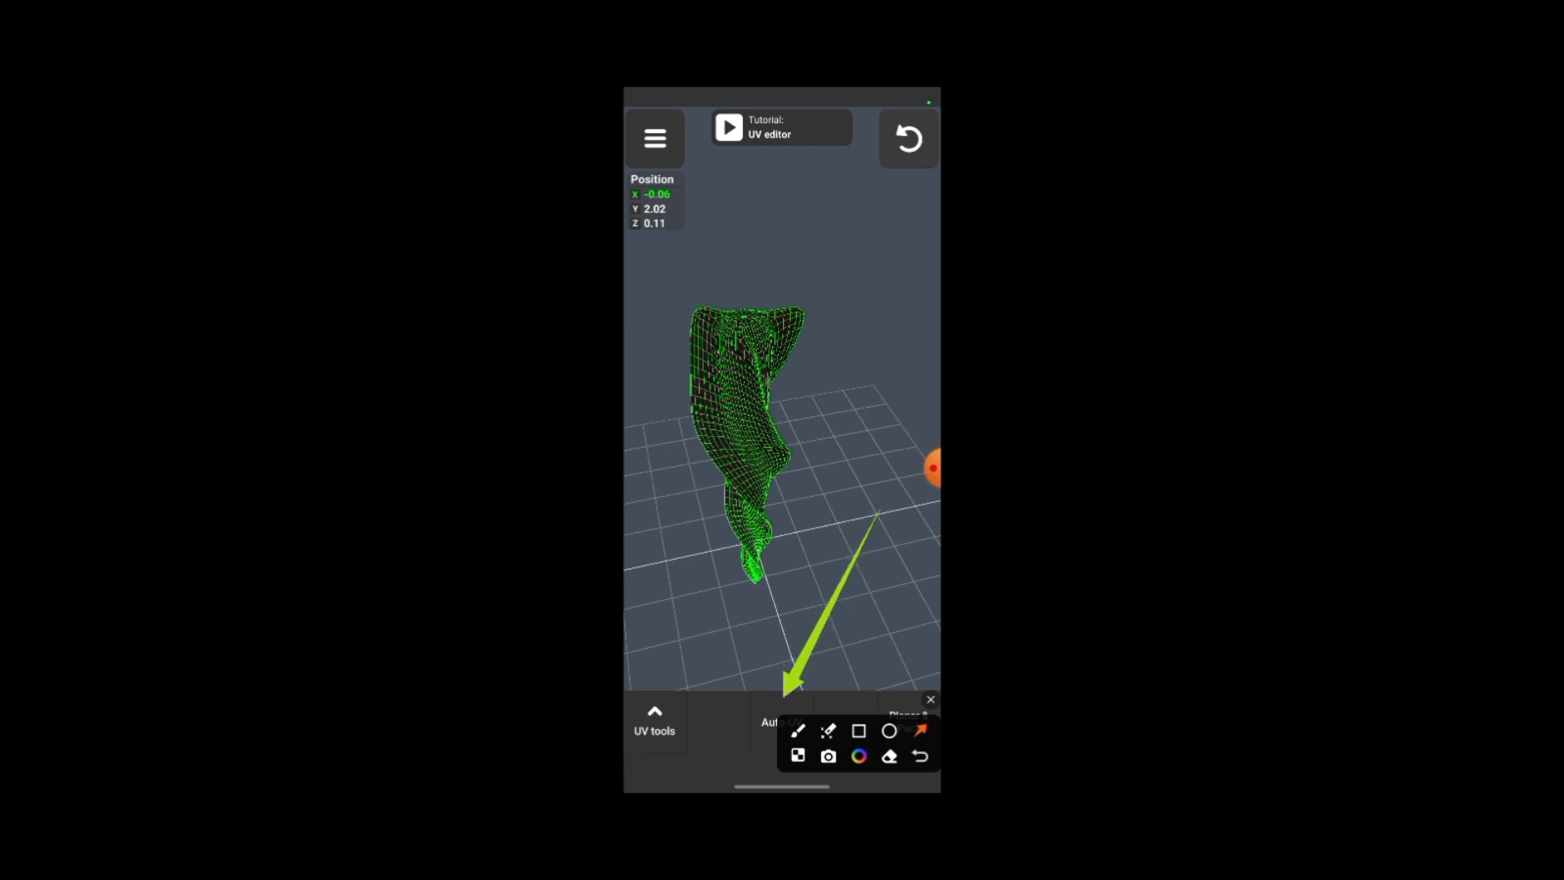
Step: Auto-UV unwrap the selected blade, then go back to Texture paint
click(857, 730)
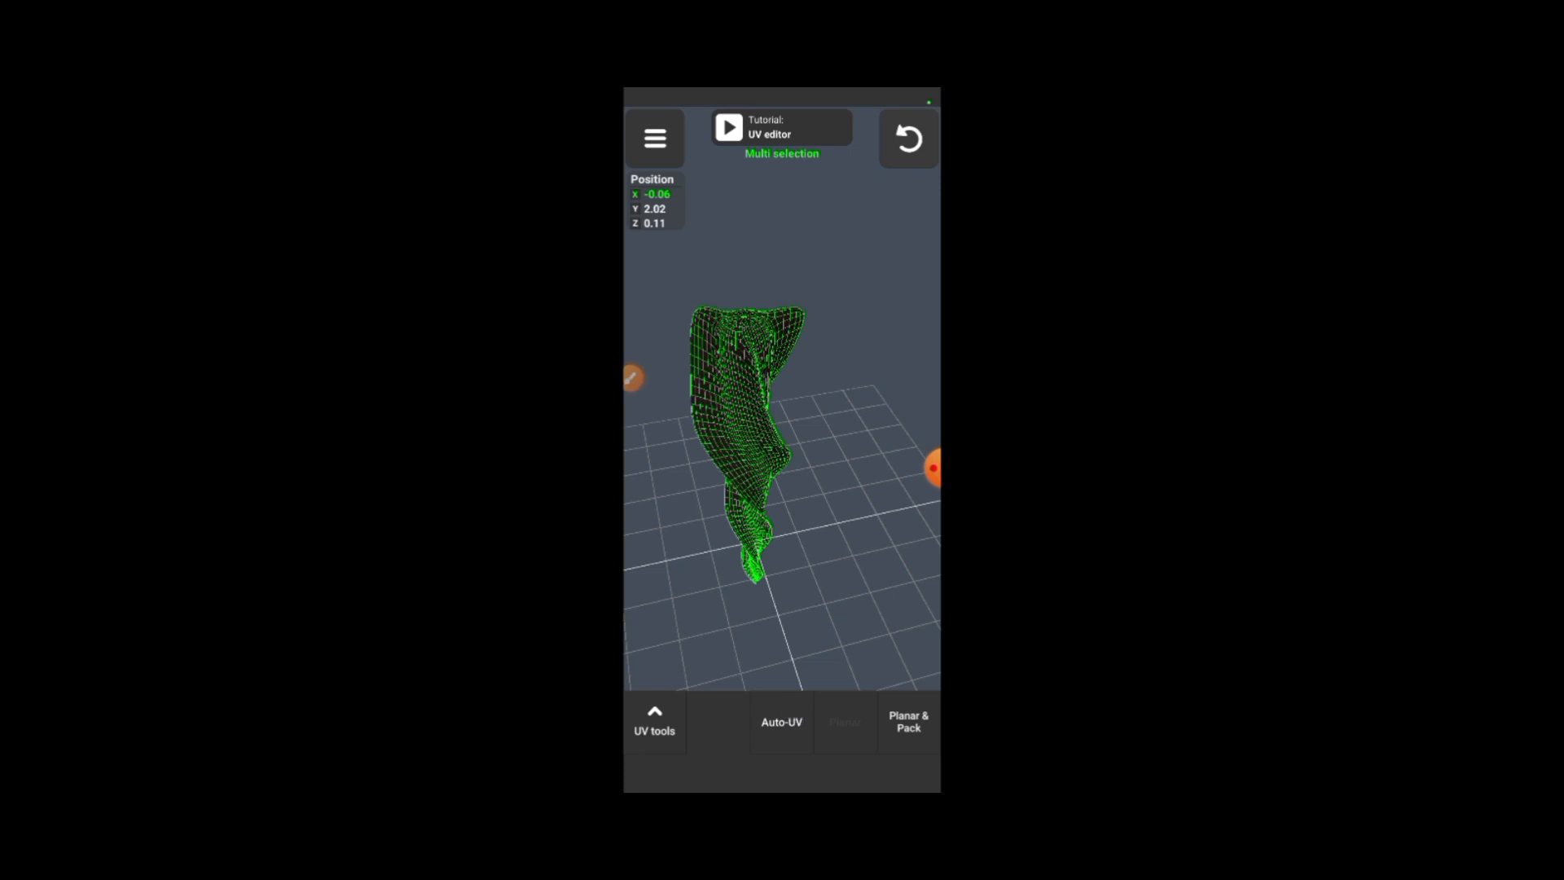
click(781, 722)
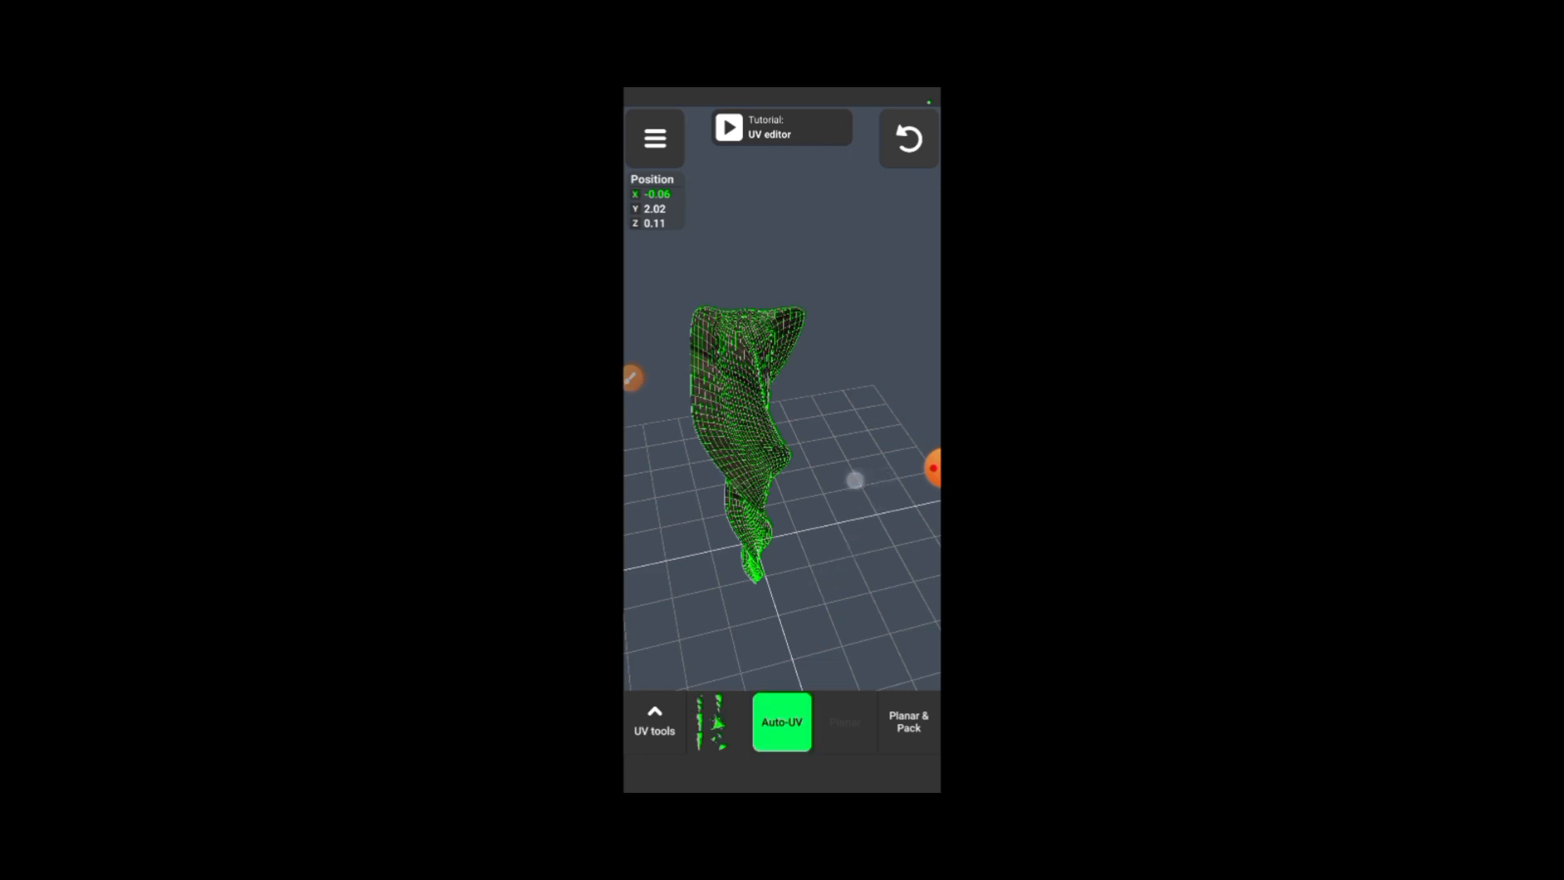
click(781, 722)
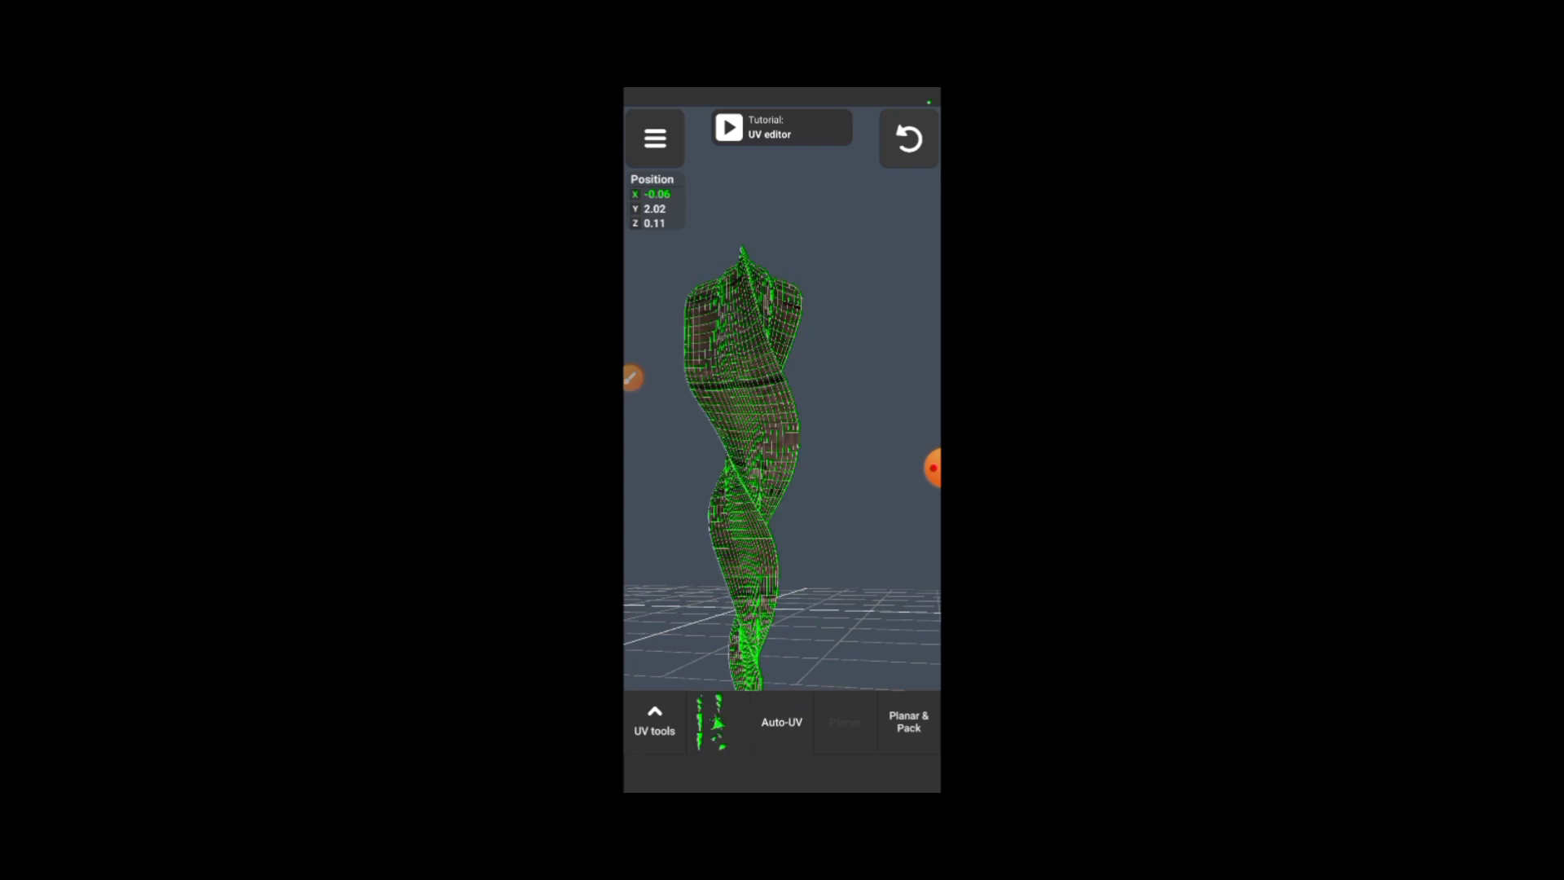
click(780, 722)
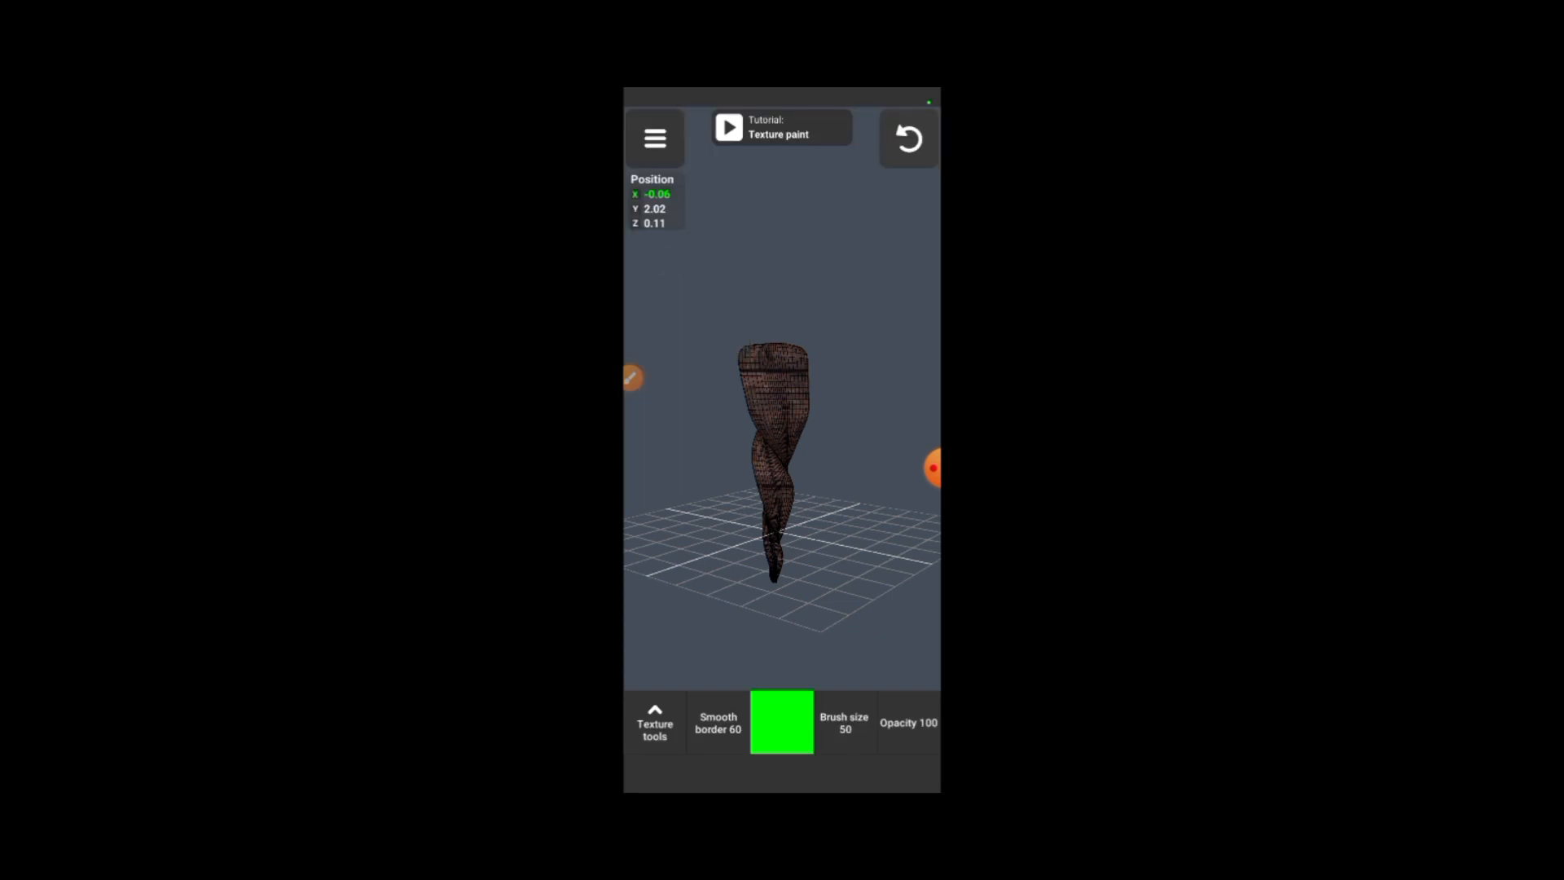
Step: Refresh the blade's texture in Texture paint, leaving it pale, and return to Modeling
click(654, 721)
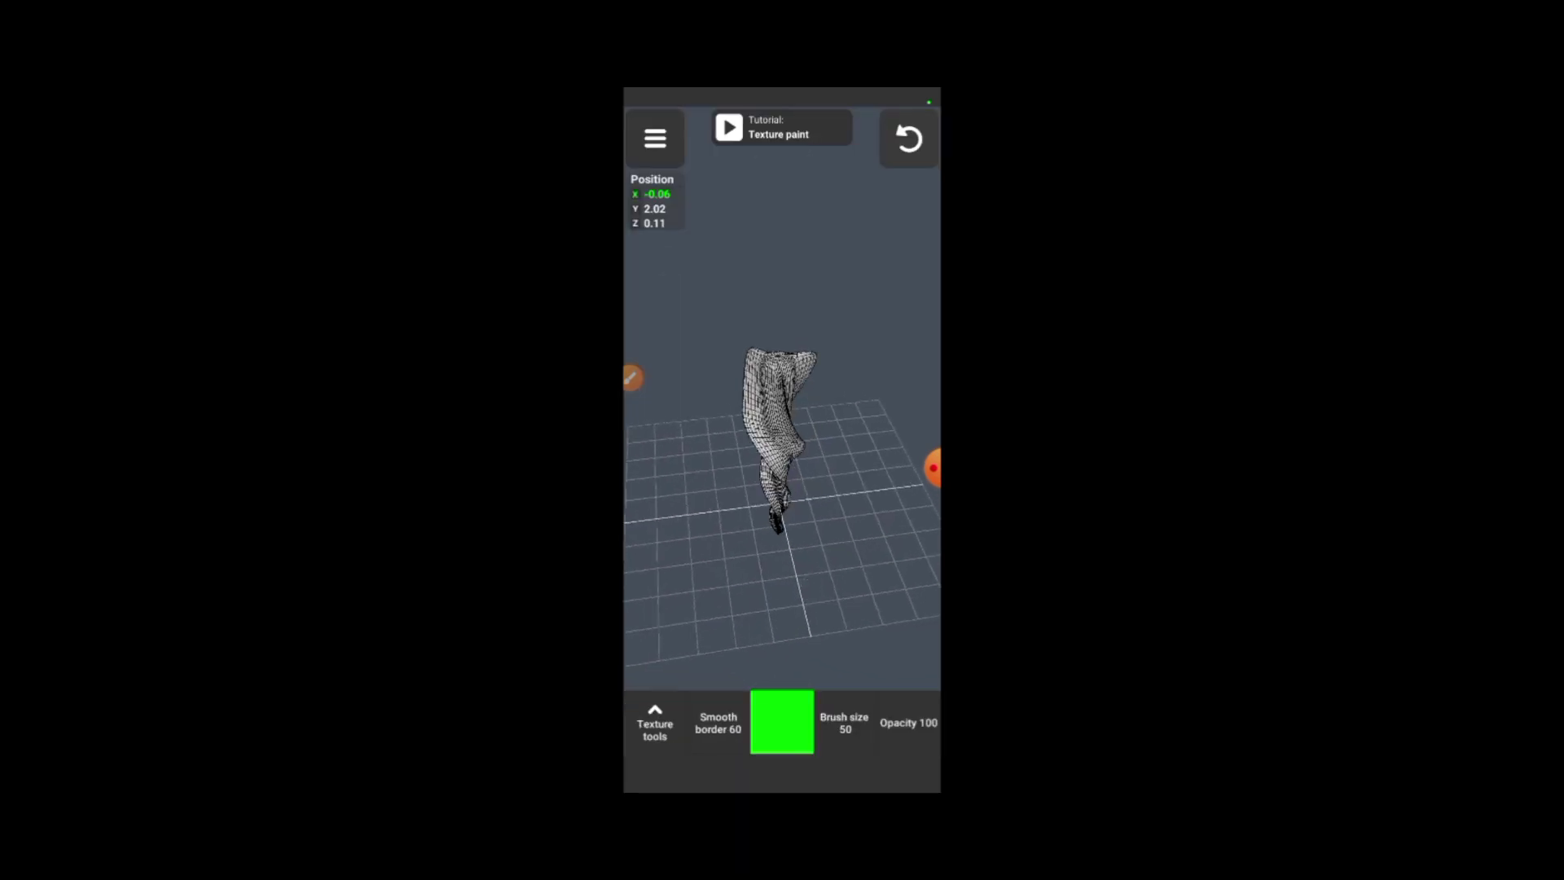
click(718, 137)
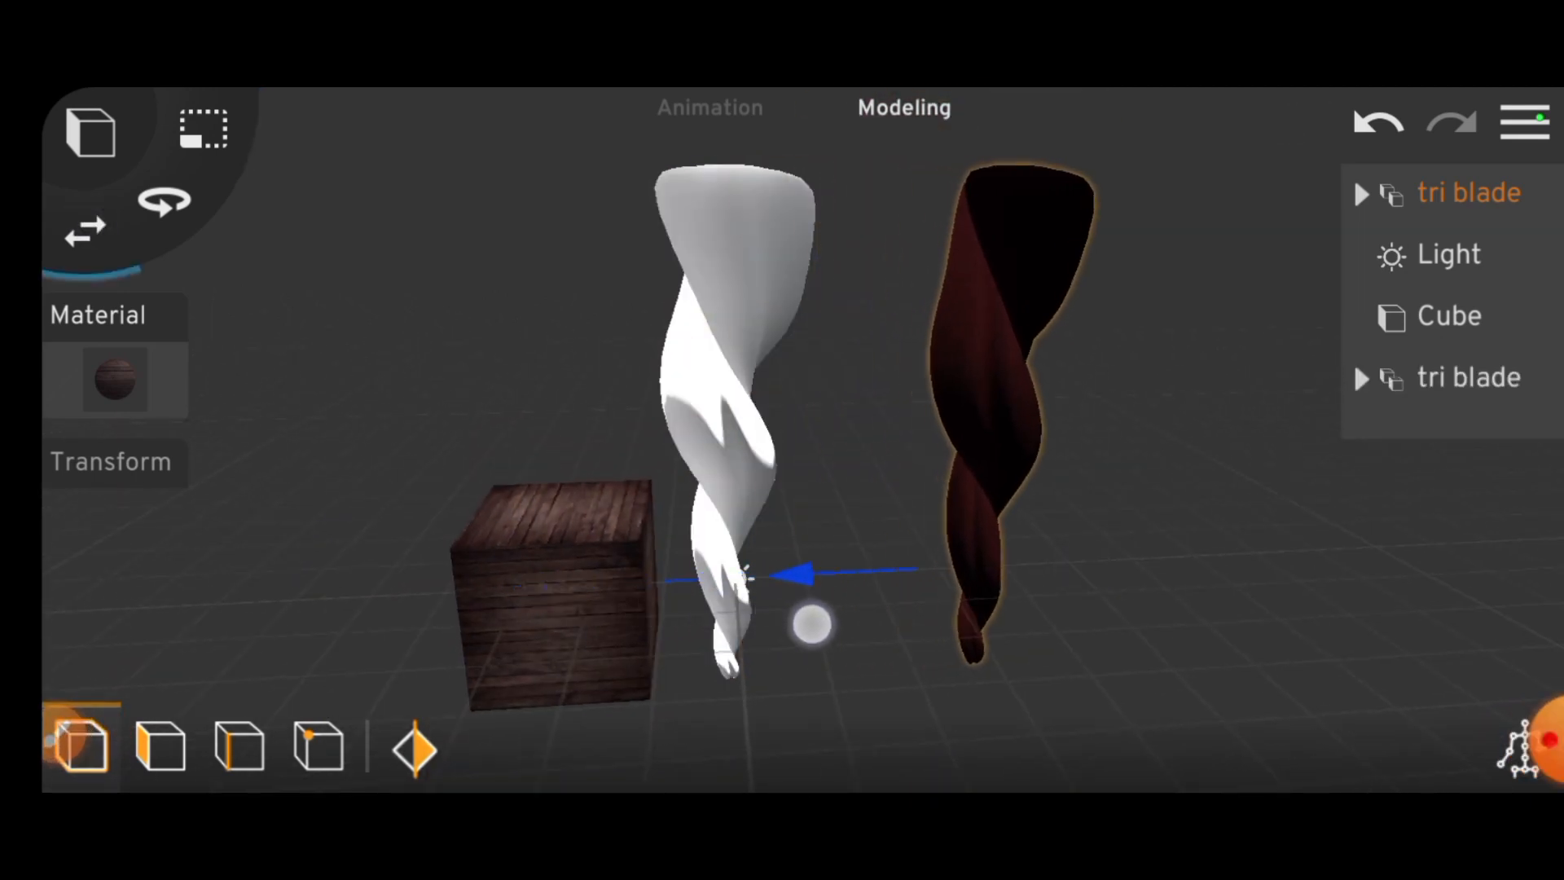
Step: Expand tri blade in the Outliner to show name0 with its wooden texture, then select the Light
click(1468, 376)
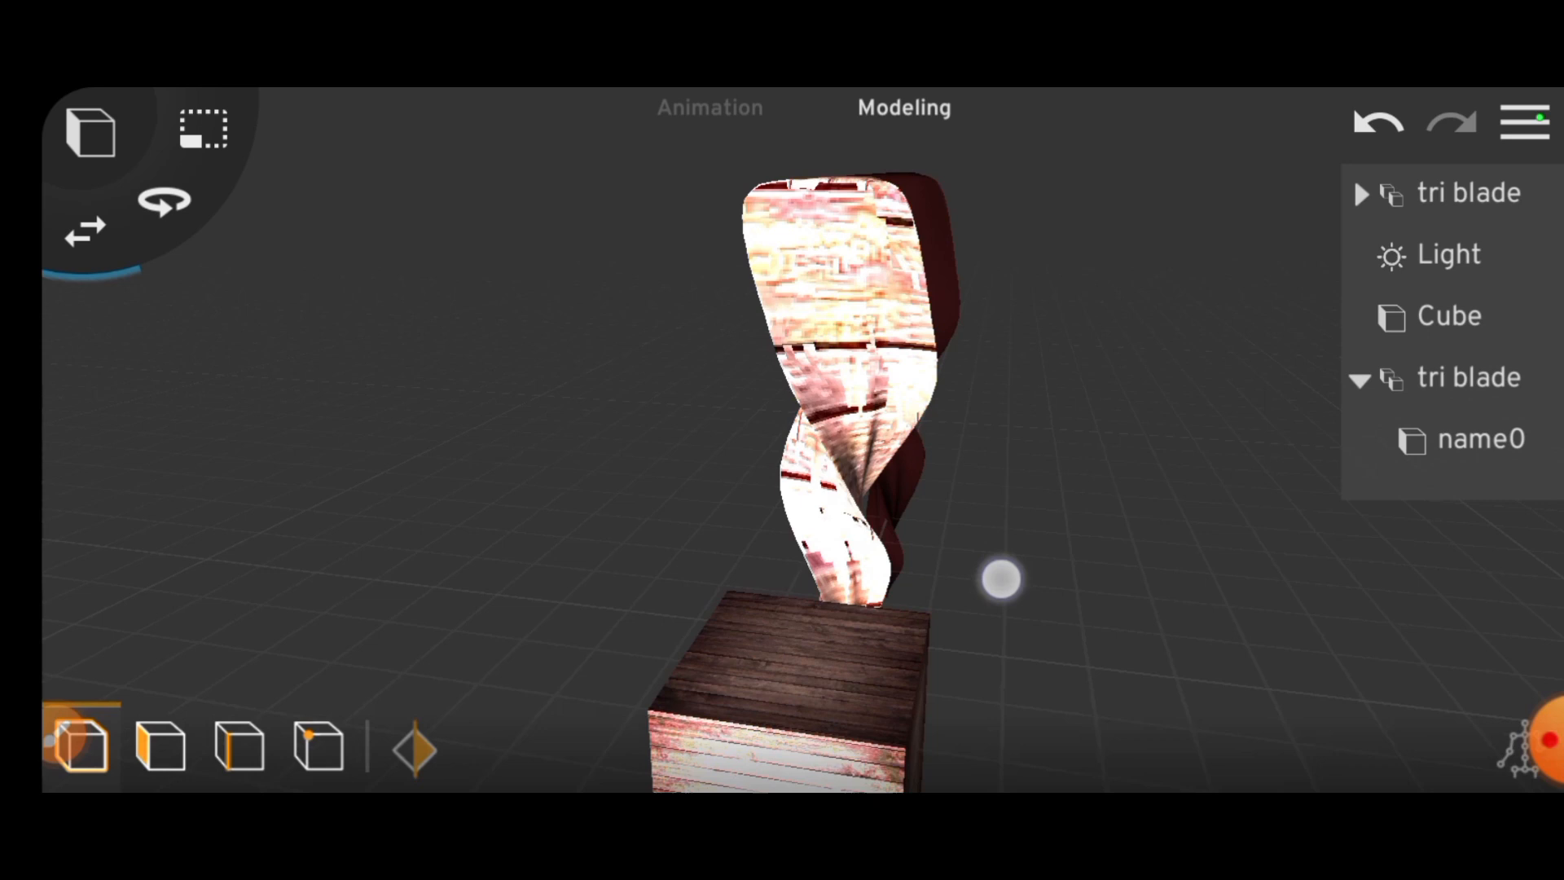
click(1447, 254)
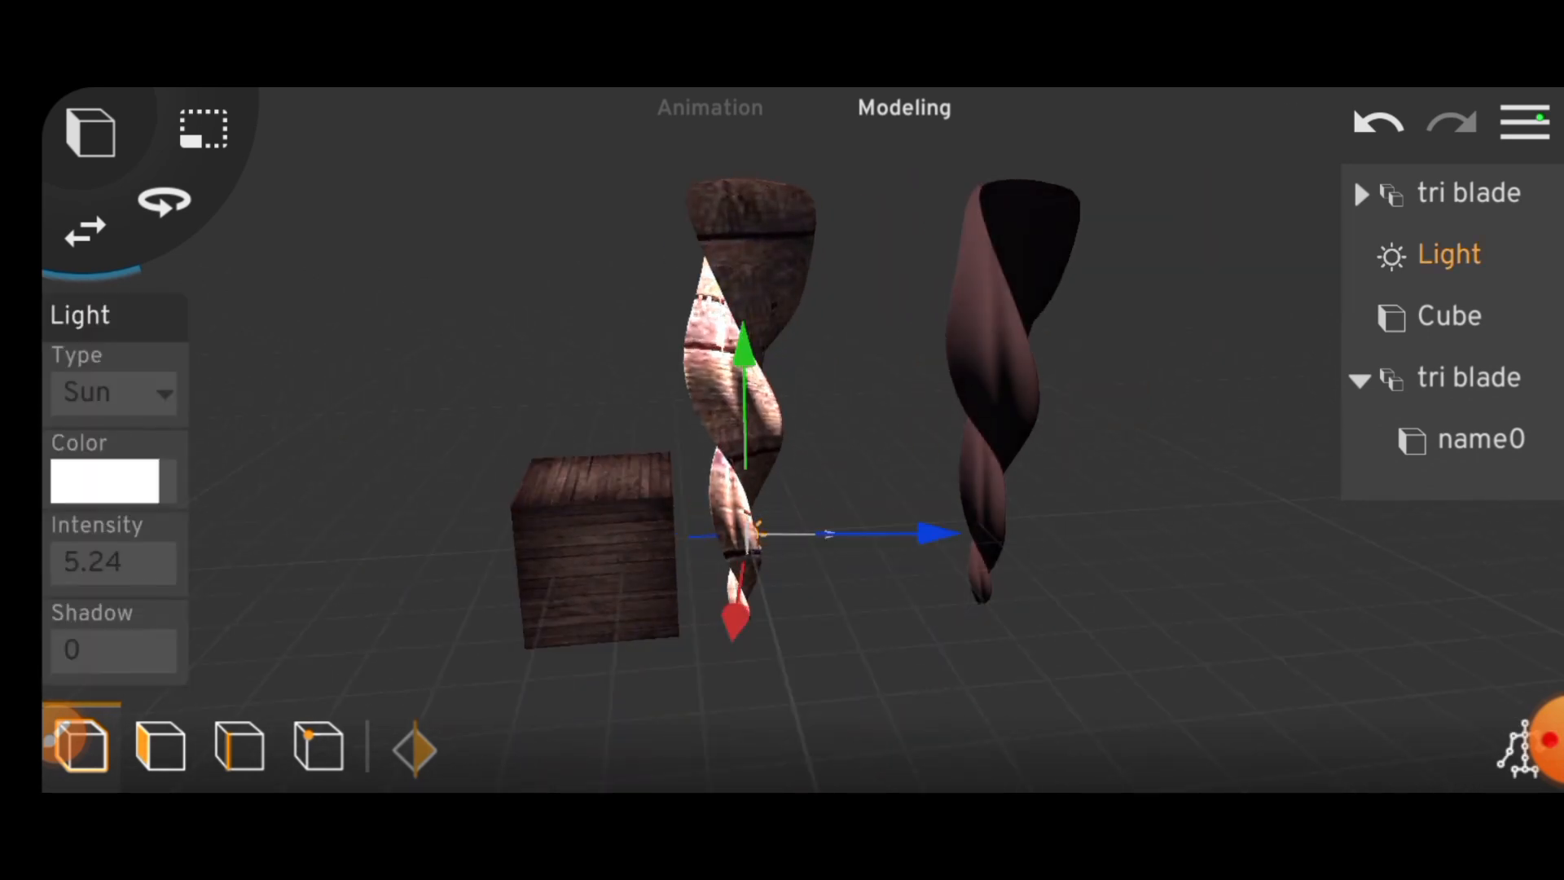